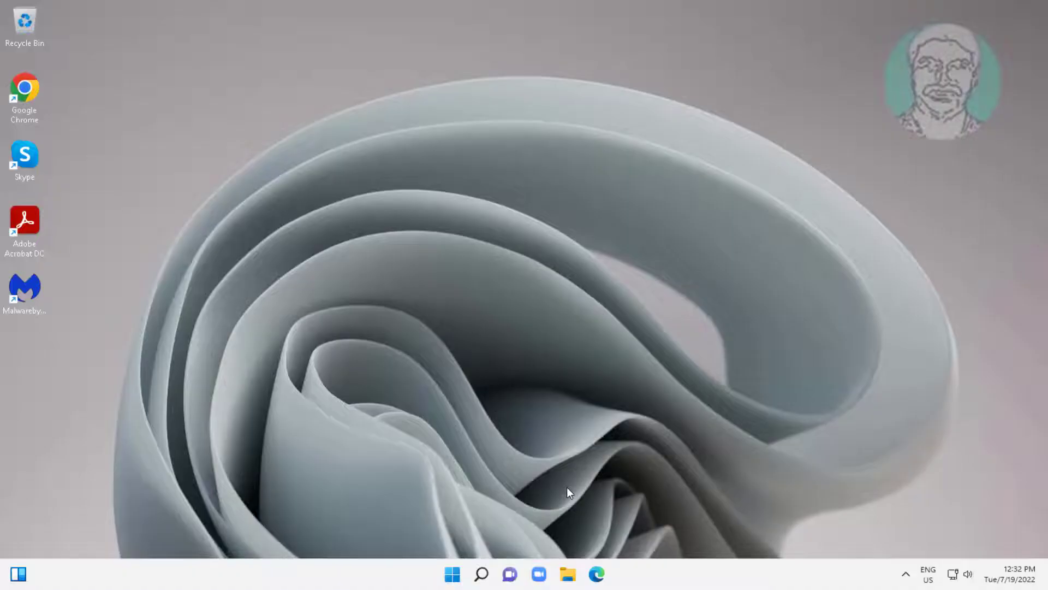
Step: From Start, open Settings' Recovery page and choose Restart now for Advanced startup
click(452, 573)
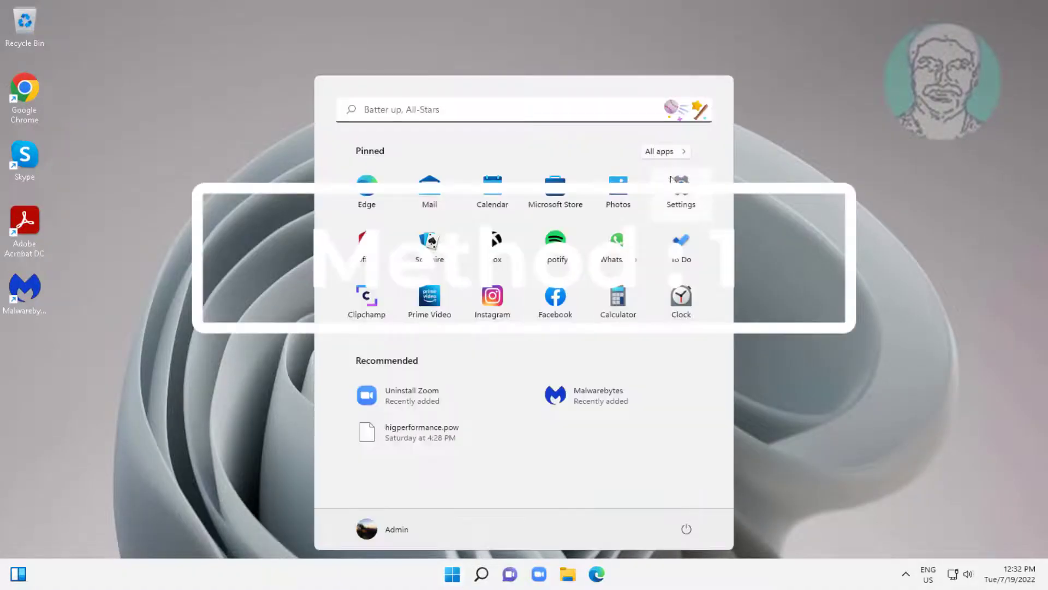
click(681, 180)
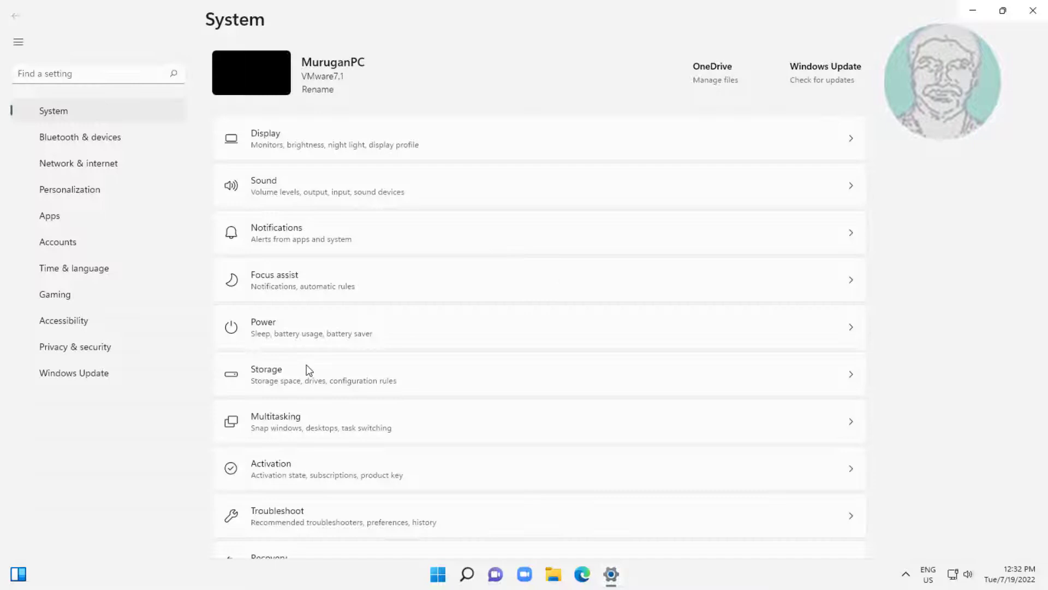
scroll(down, 3)
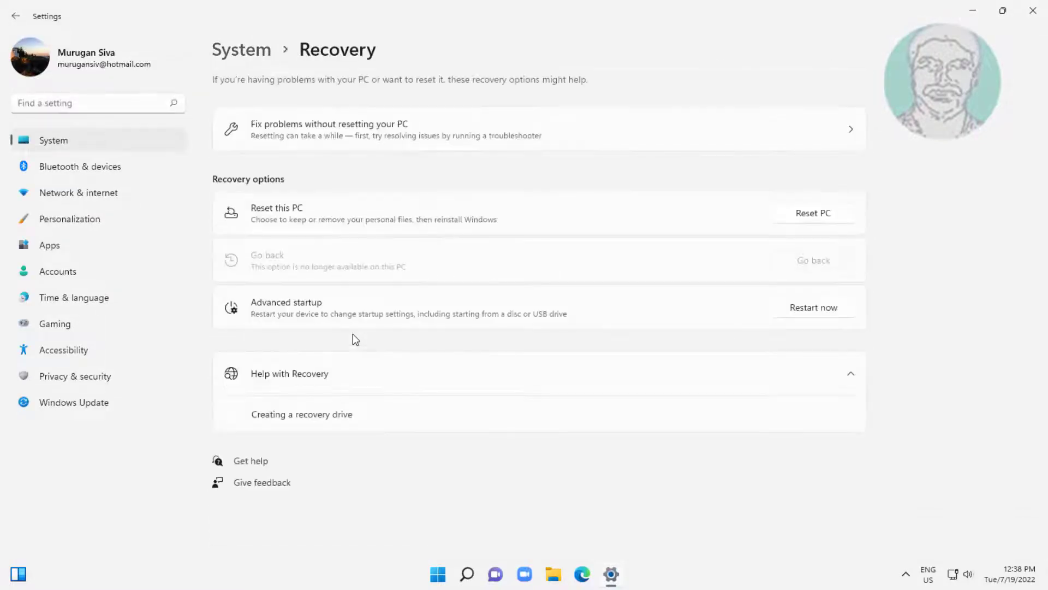
click(813, 307)
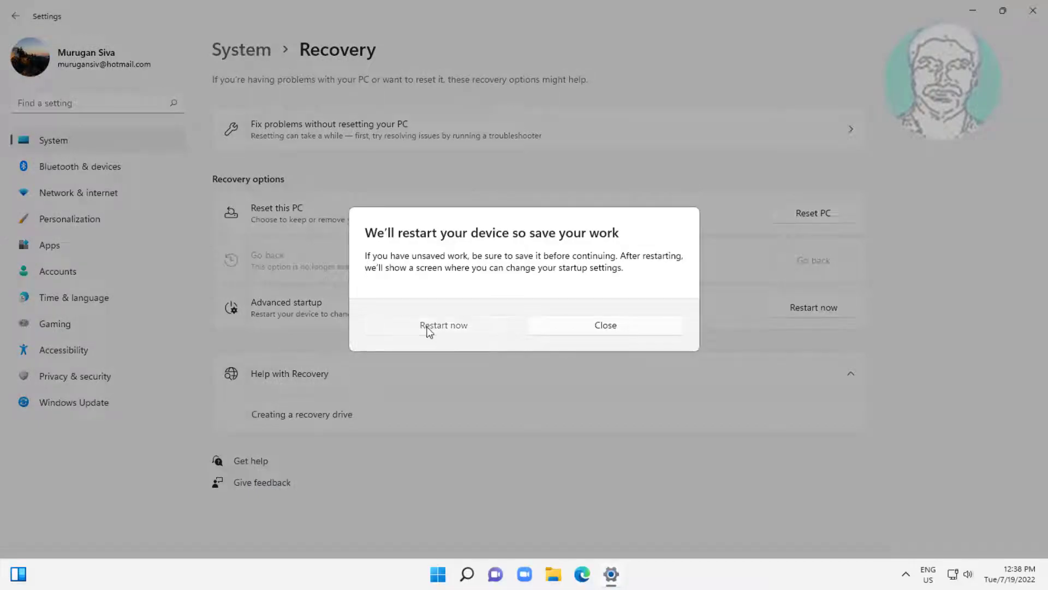
click(443, 325)
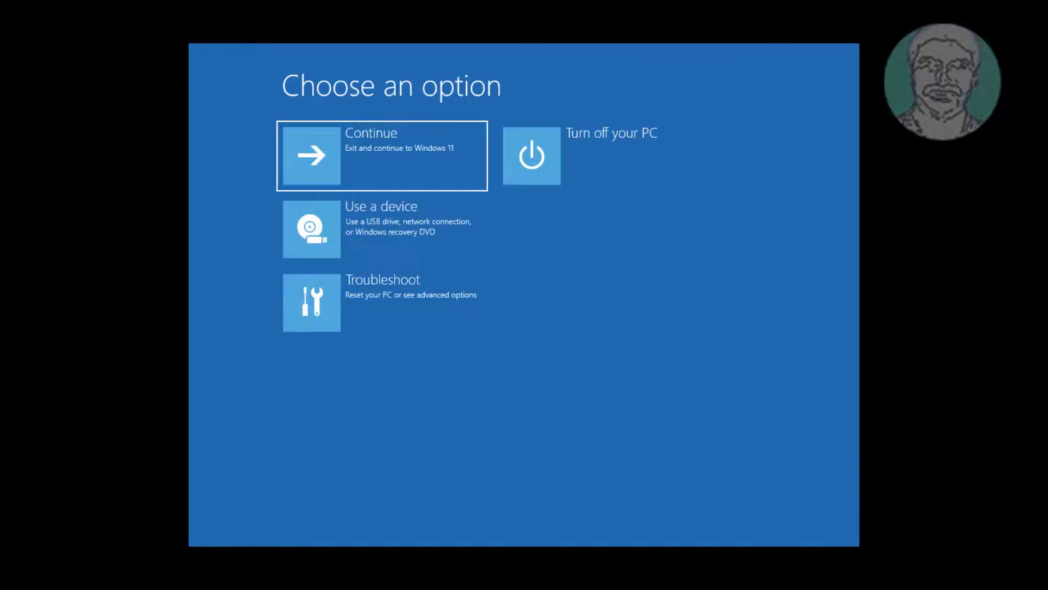
mouse_move(410, 310)
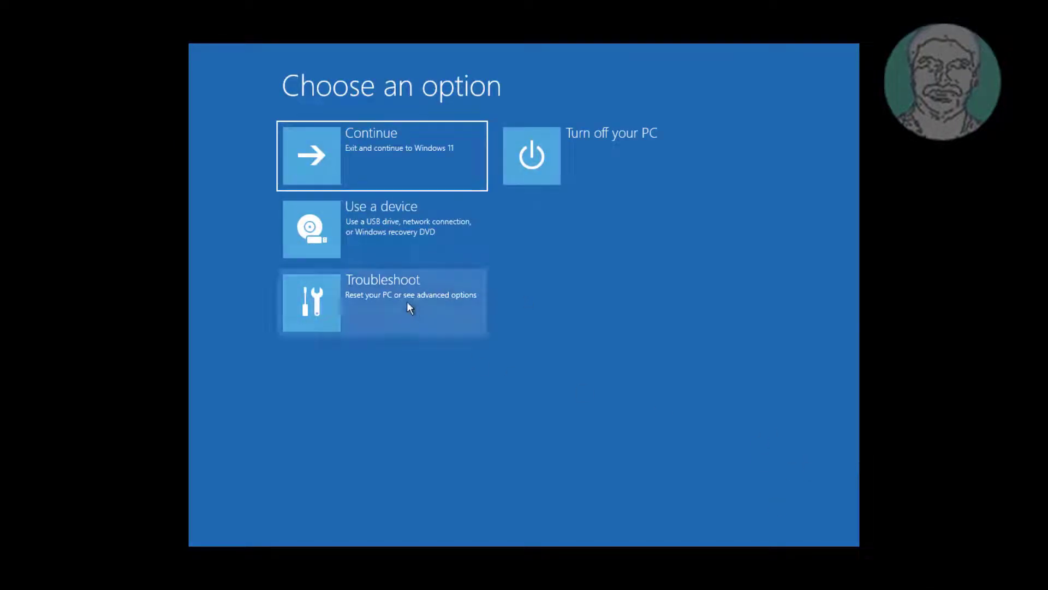
Step: Pick Troubleshoot, then UEFI Firmware Settings, and restart into firmware setup
click(409, 301)
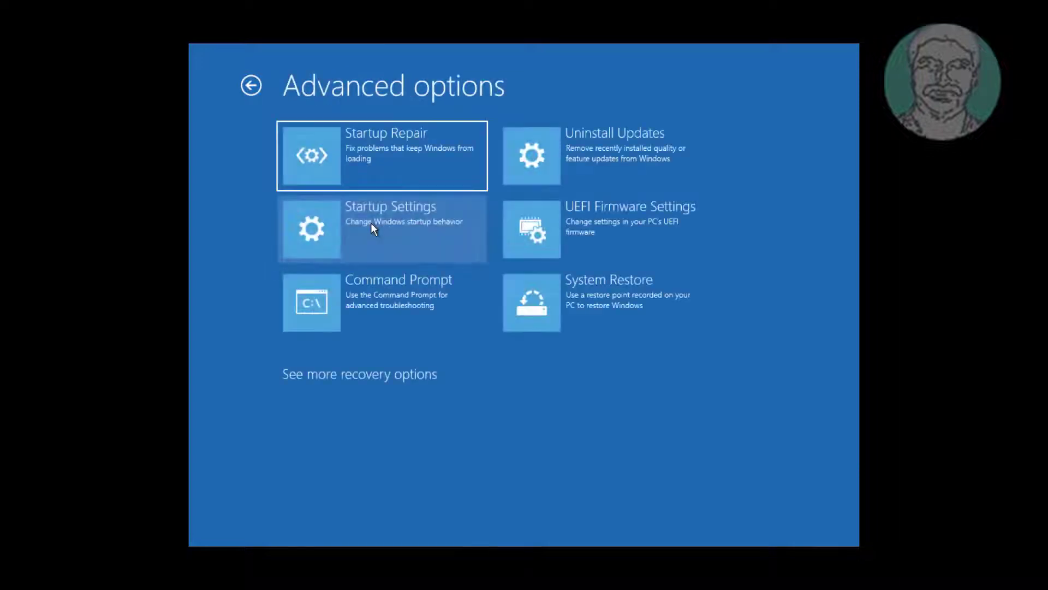
mouse_move(579, 228)
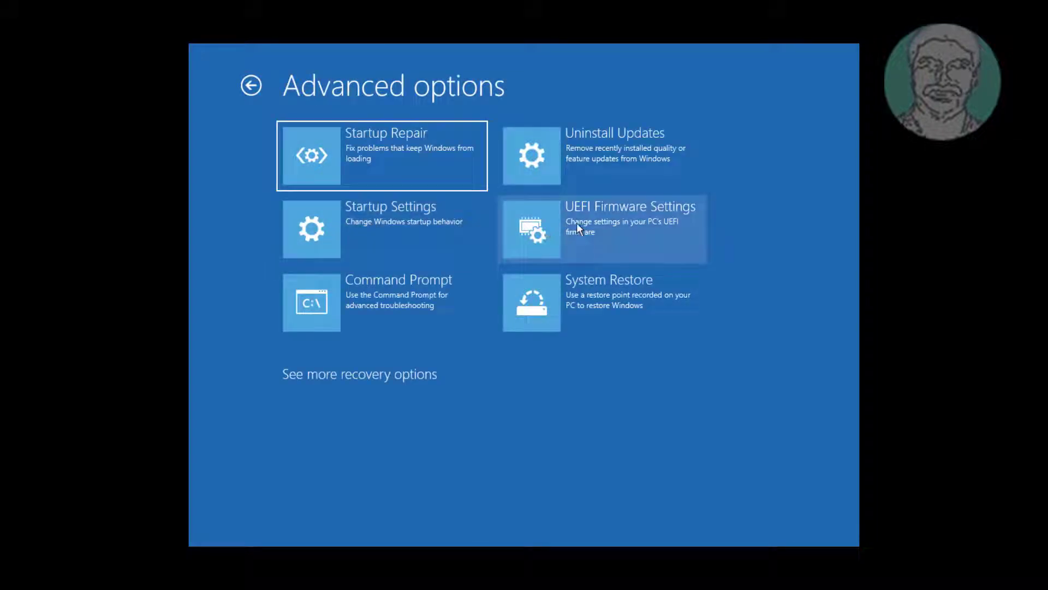
click(605, 228)
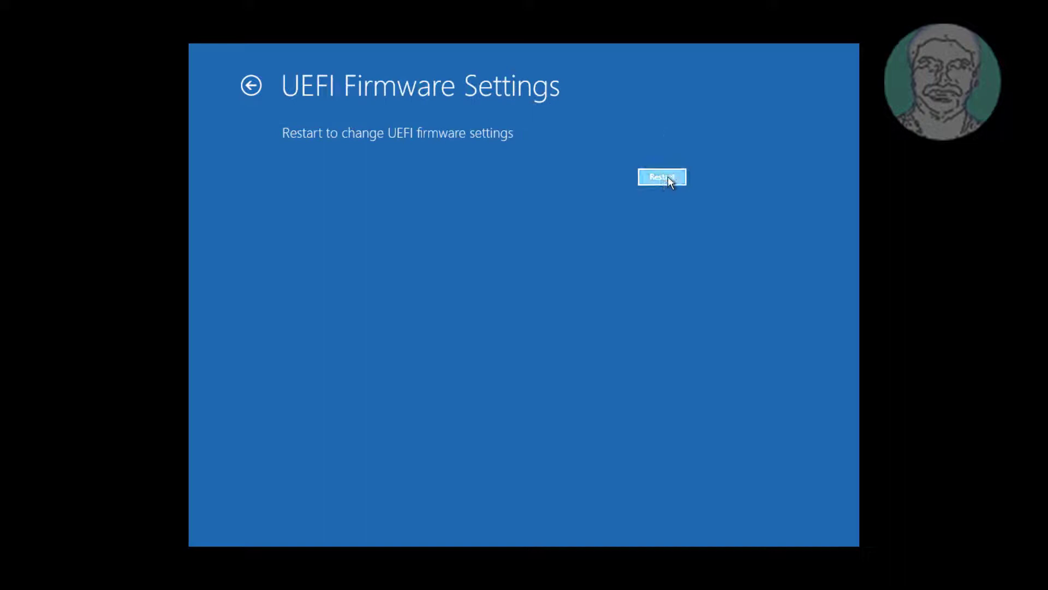
click(662, 177)
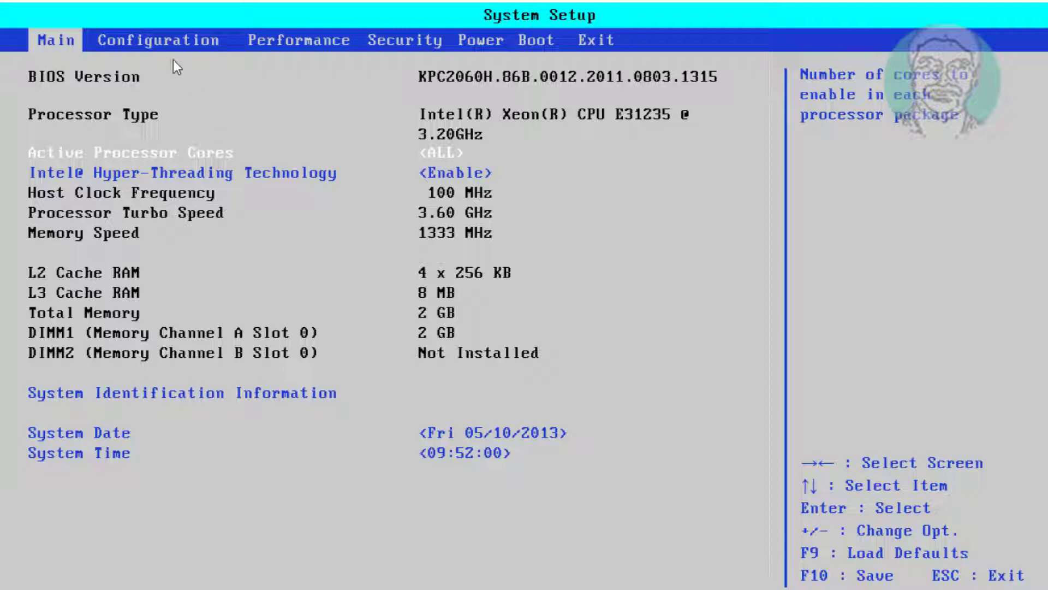
mouse_move(547, 51)
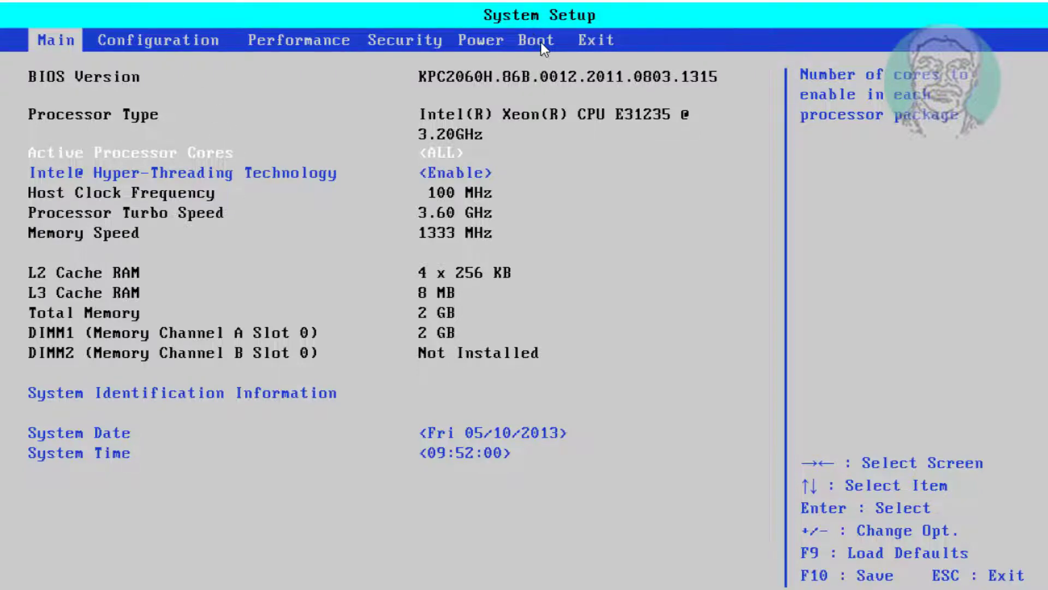
Step: View the BIOS Configuration tab, go back to Main, then switch to Boot
click(158, 39)
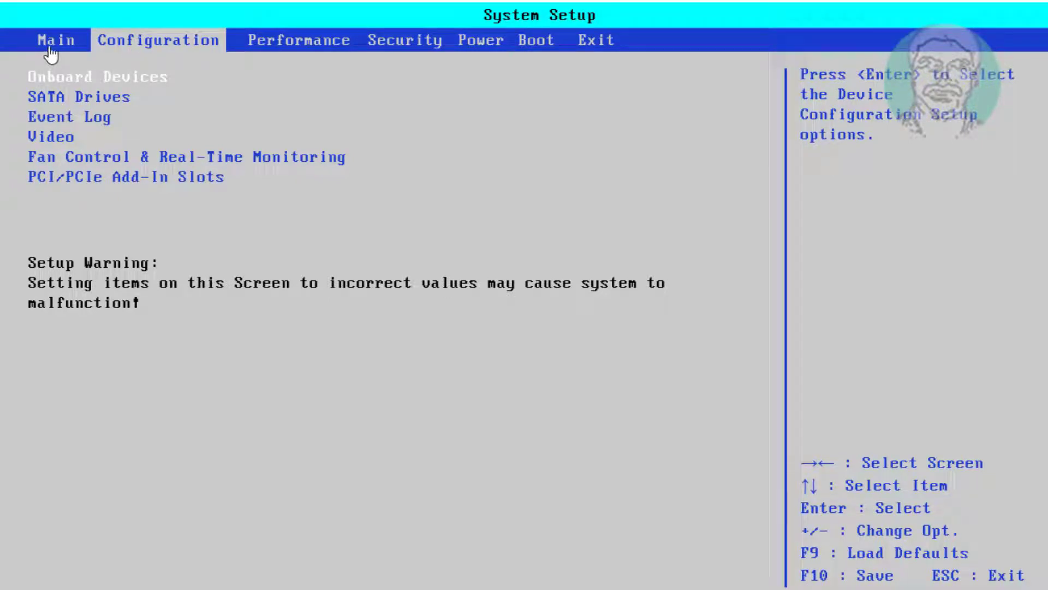
click(54, 39)
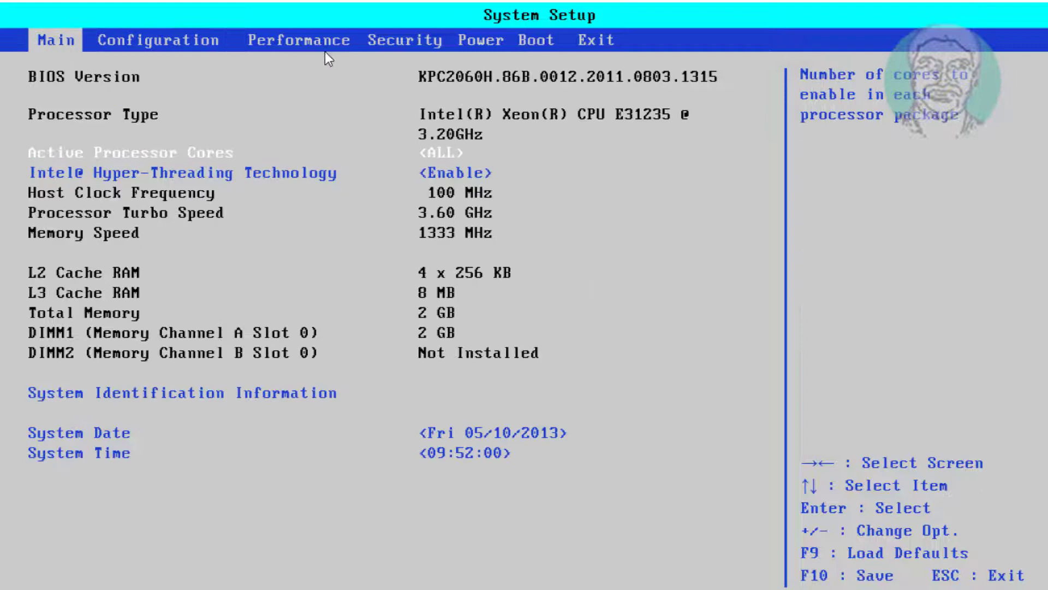
mouse_move(516, 50)
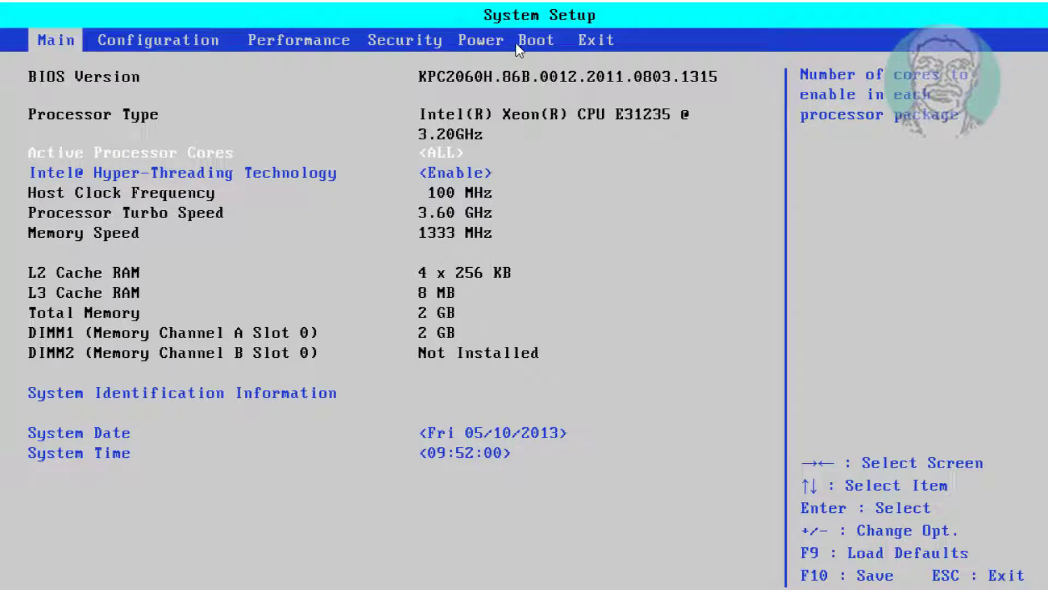
mouse_move(534, 56)
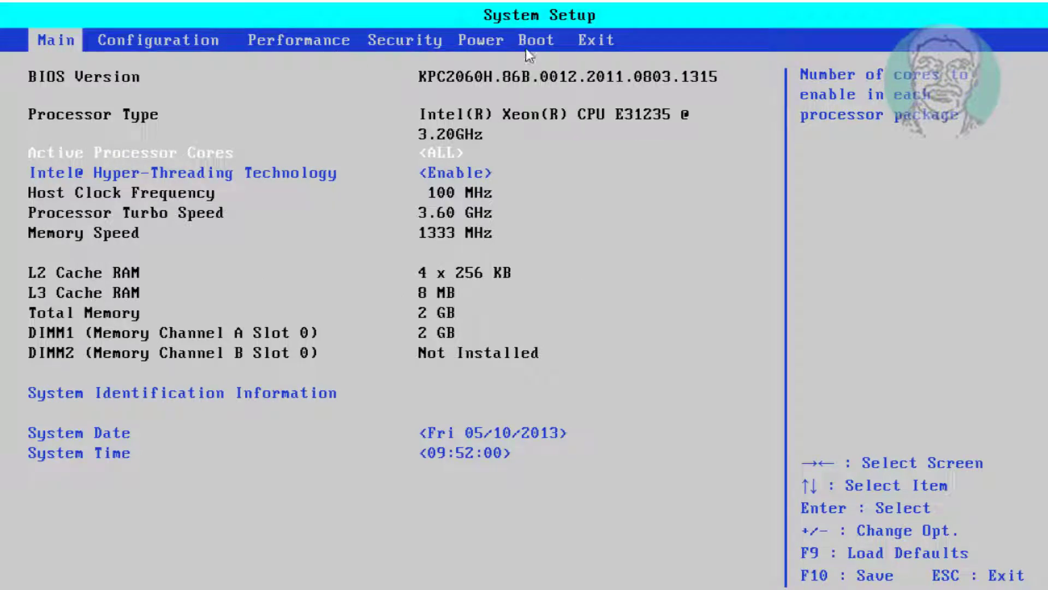
click(536, 40)
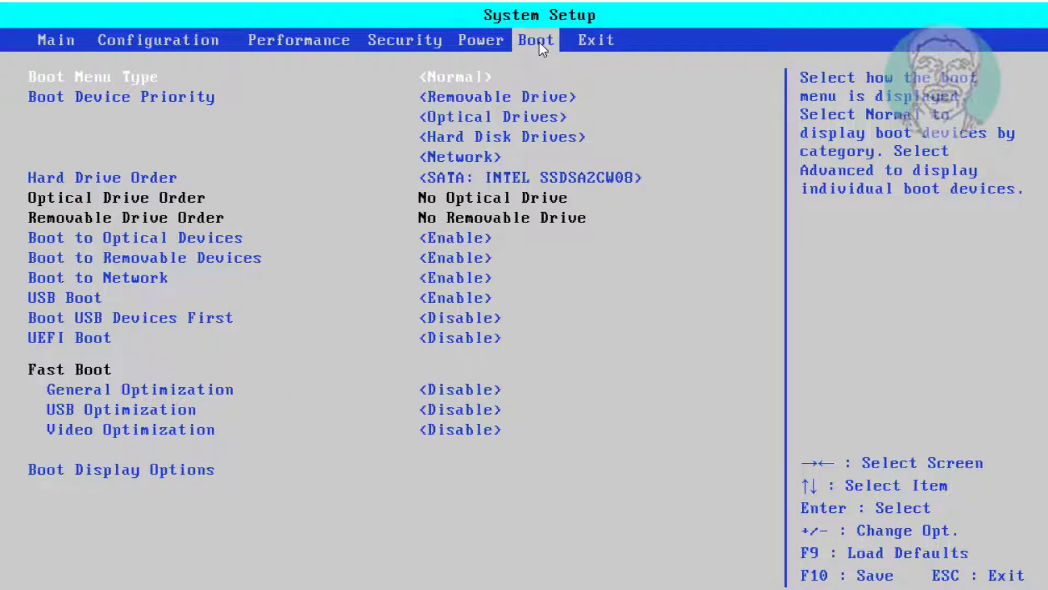
mouse_move(134, 288)
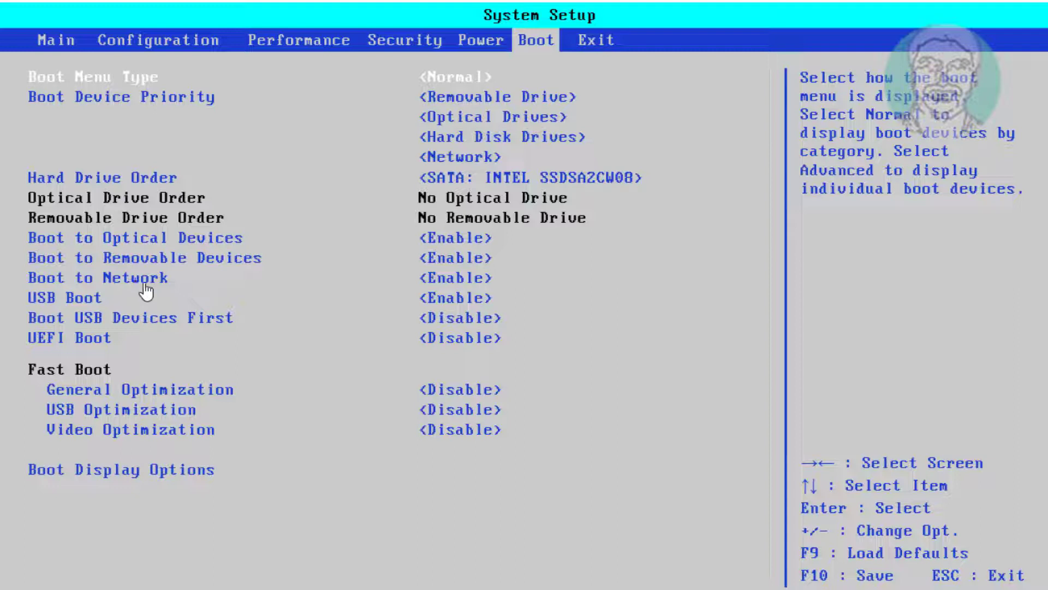
mouse_move(128, 281)
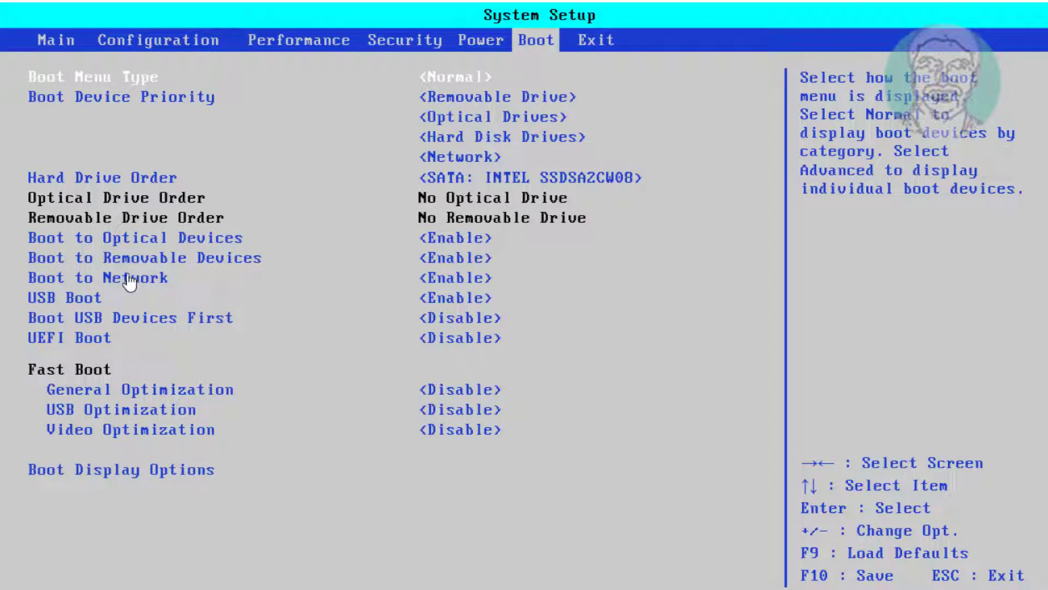
click(96, 278)
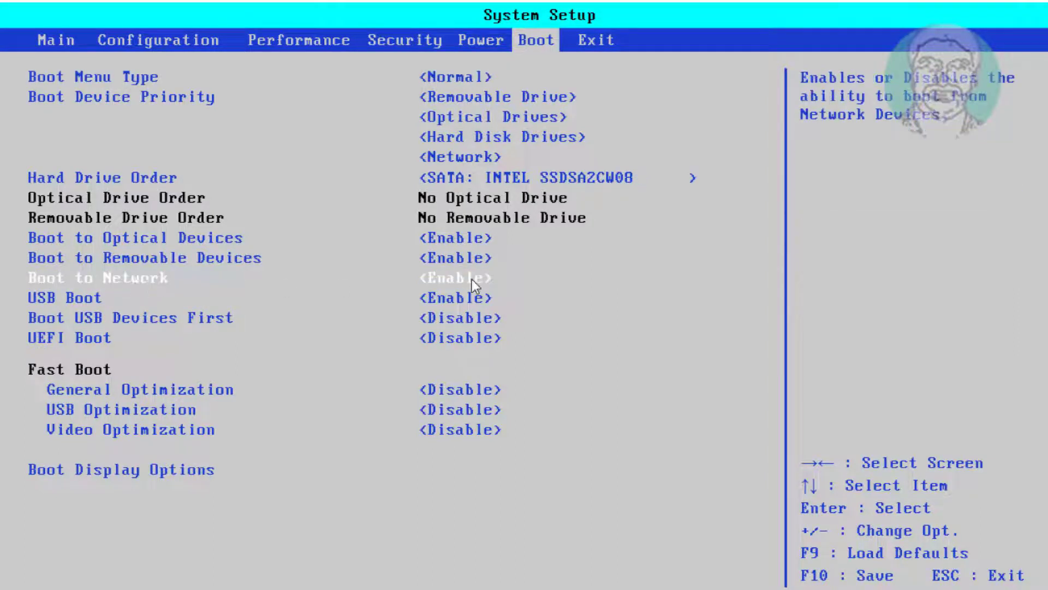
mouse_move(461, 274)
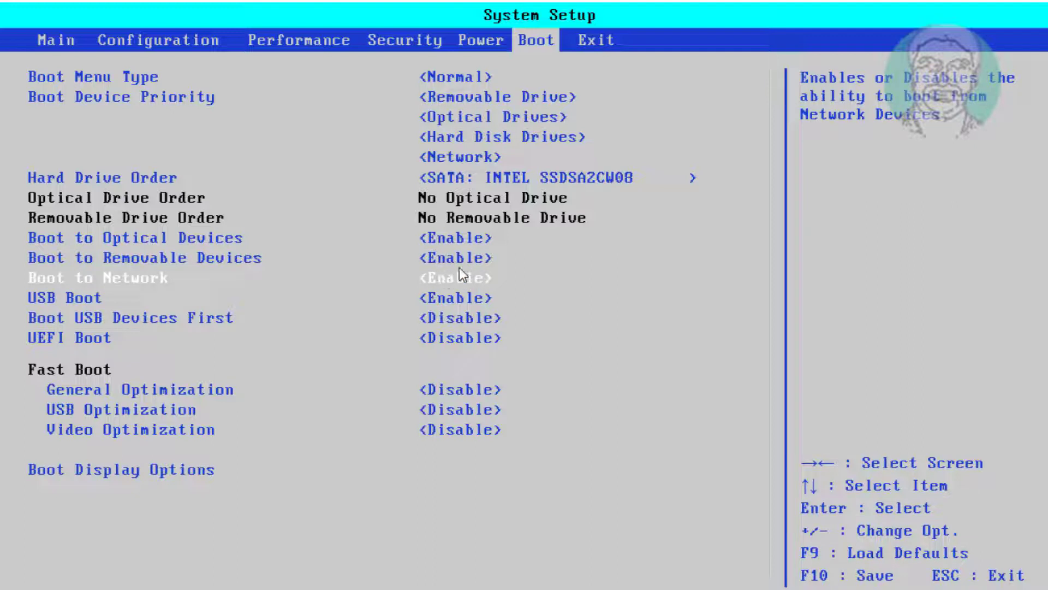
mouse_move(600, 44)
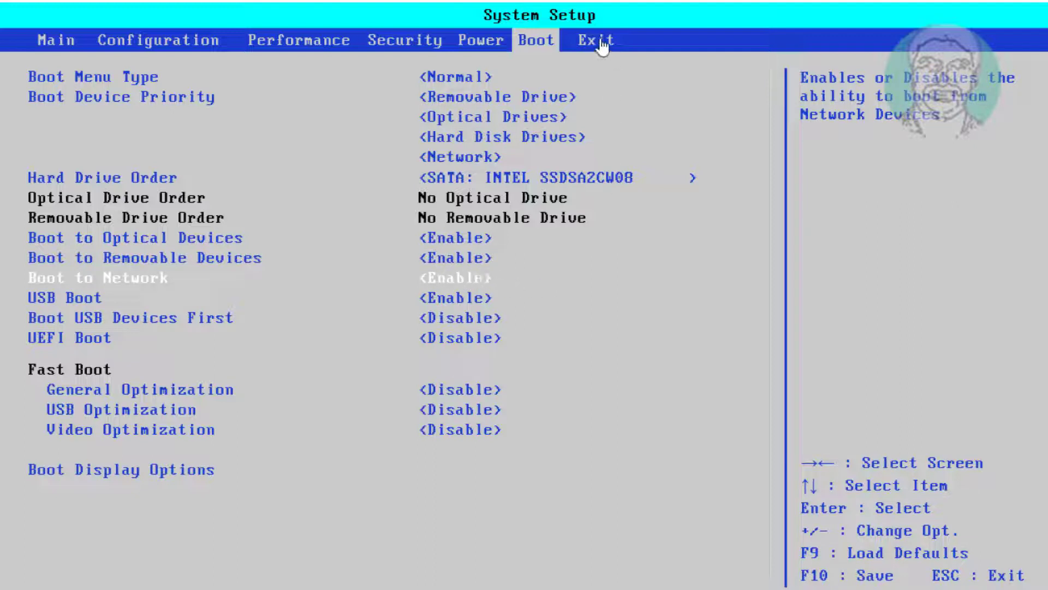
Step: Go to the BIOS Exit page with its save and discard options
click(594, 40)
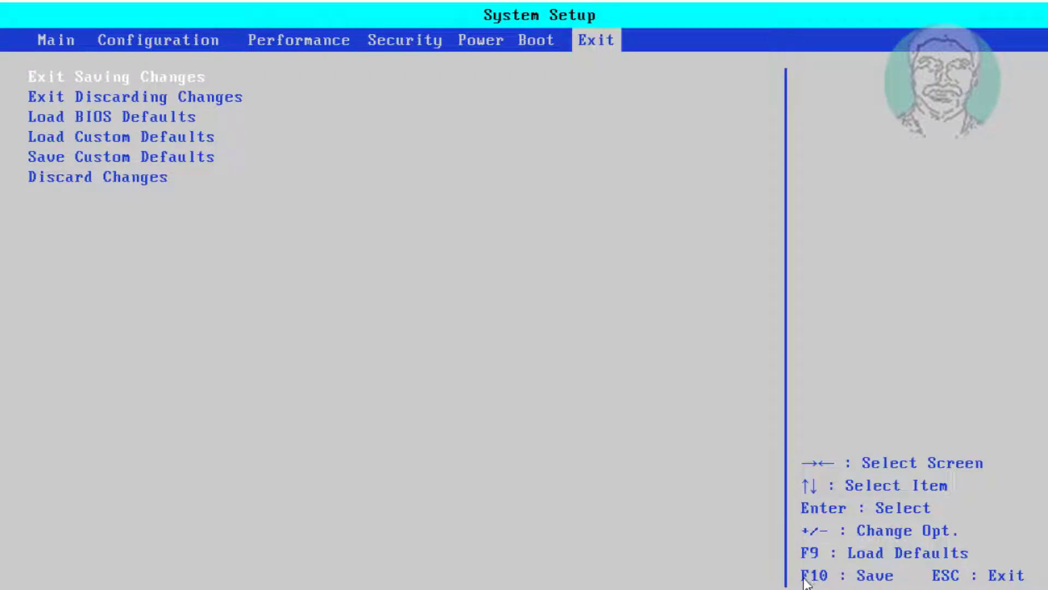
mouse_move(681, 312)
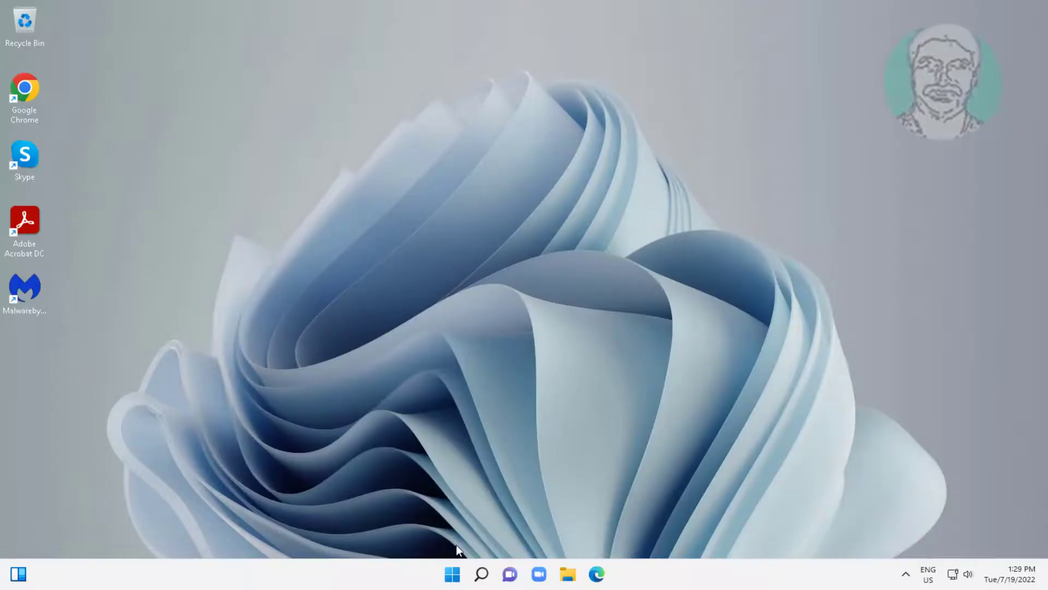
mouse_move(450, 573)
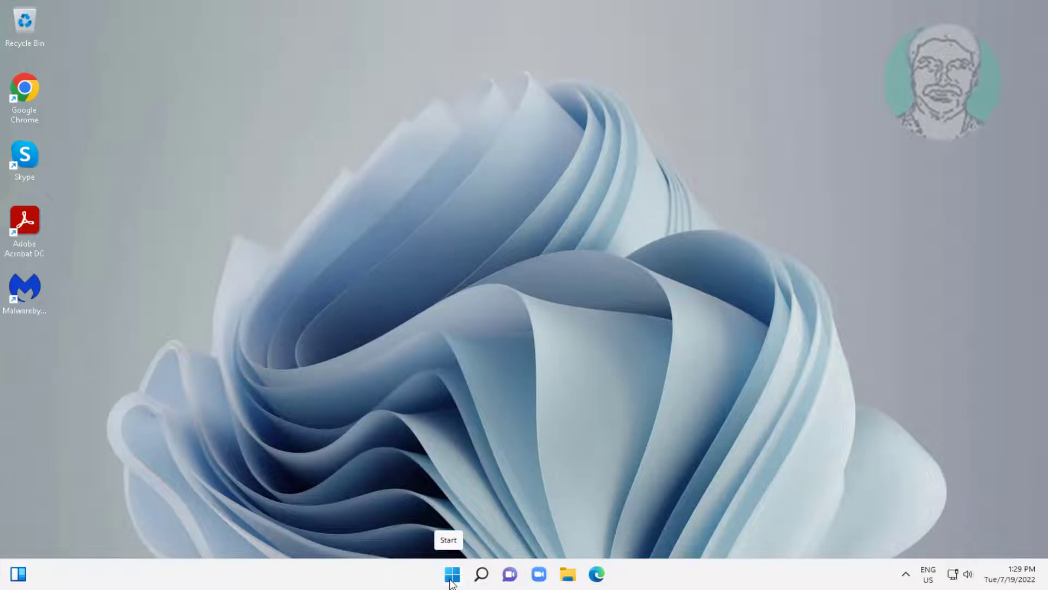
mouse_move(428, 295)
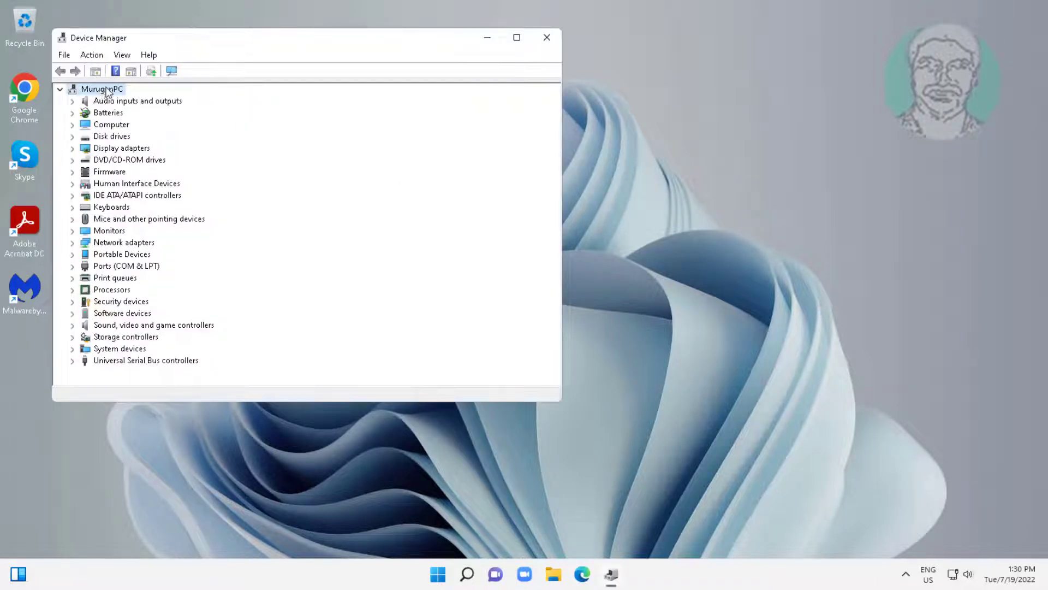
Step: Show hidden devices from the View menu, then scan for hardware changes
click(121, 54)
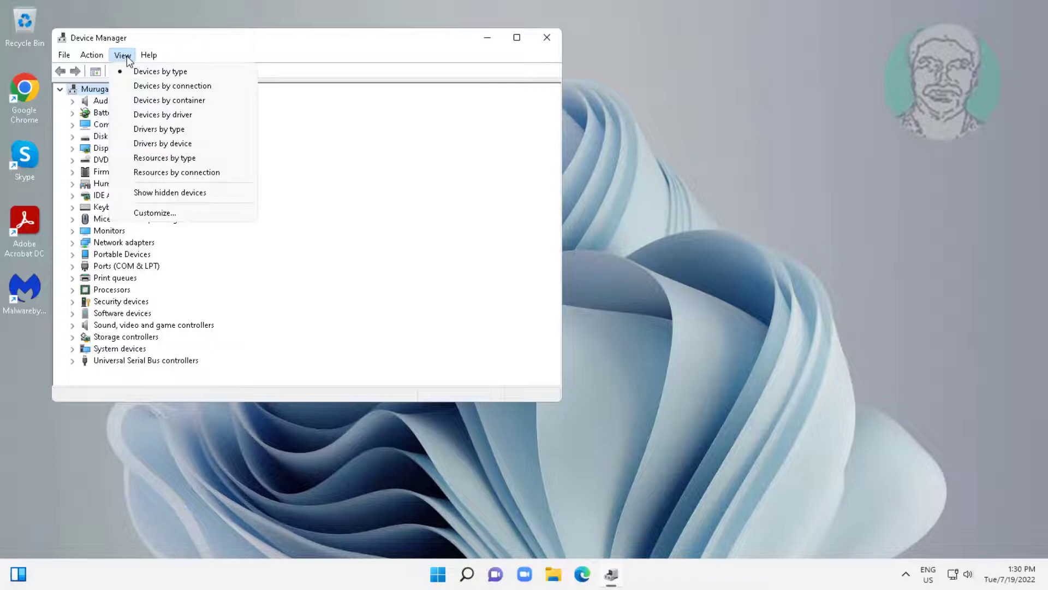
mouse_move(188, 192)
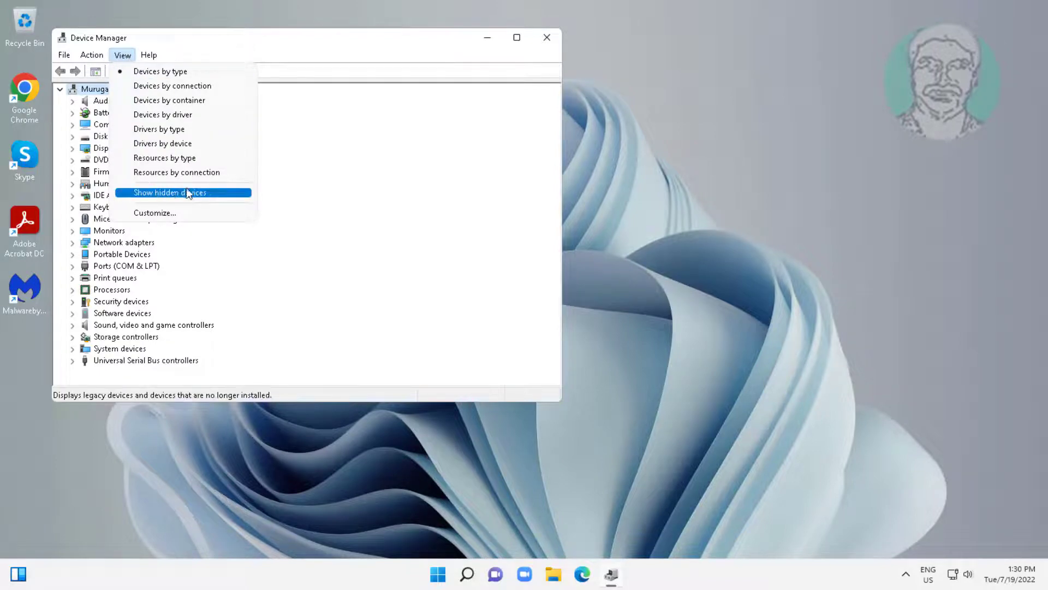
click(169, 193)
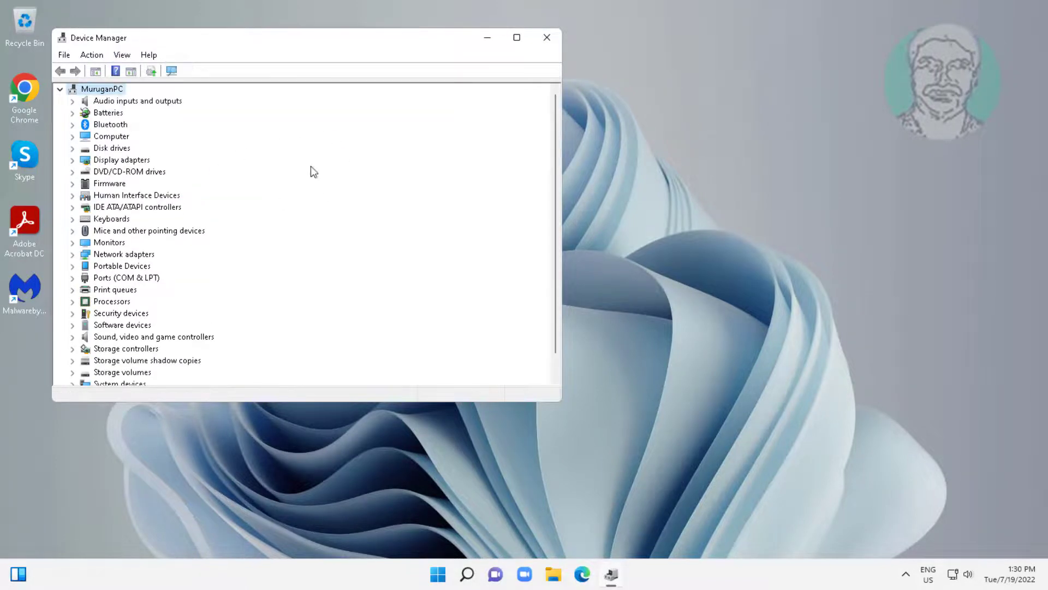
mouse_move(247, 235)
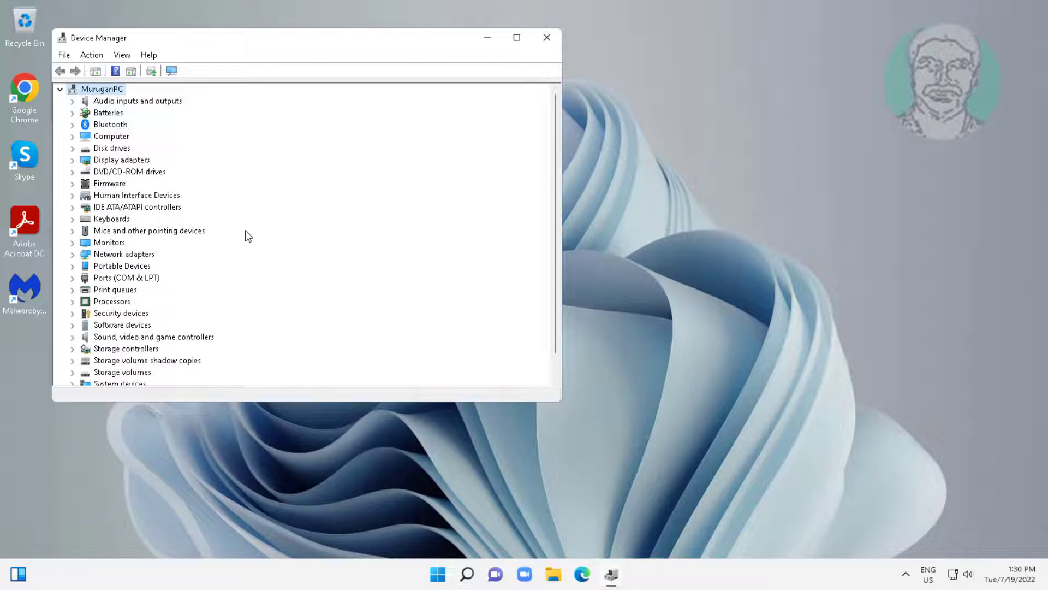
mouse_move(182, 127)
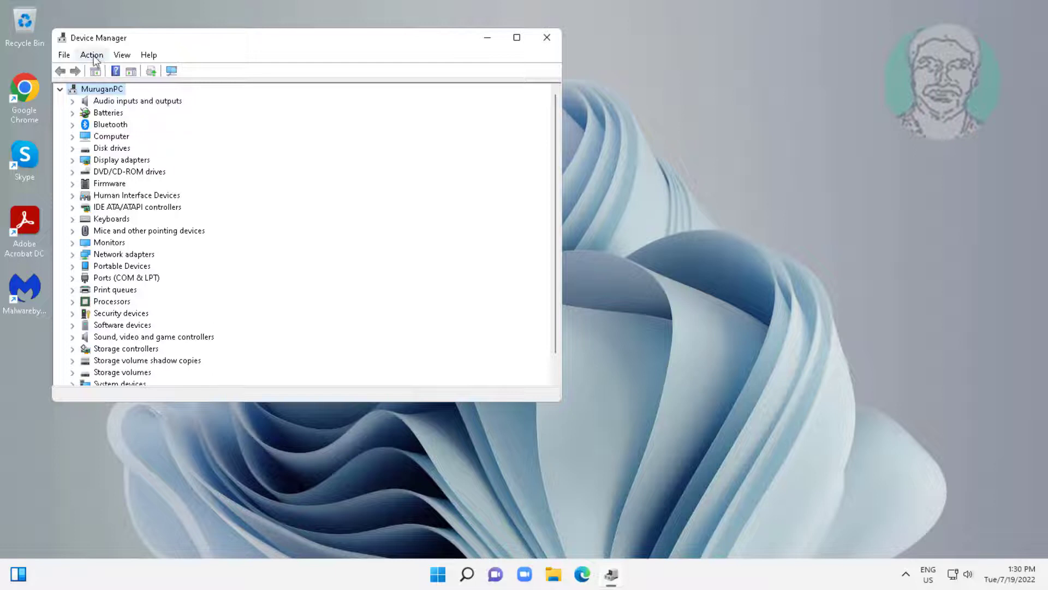
click(94, 54)
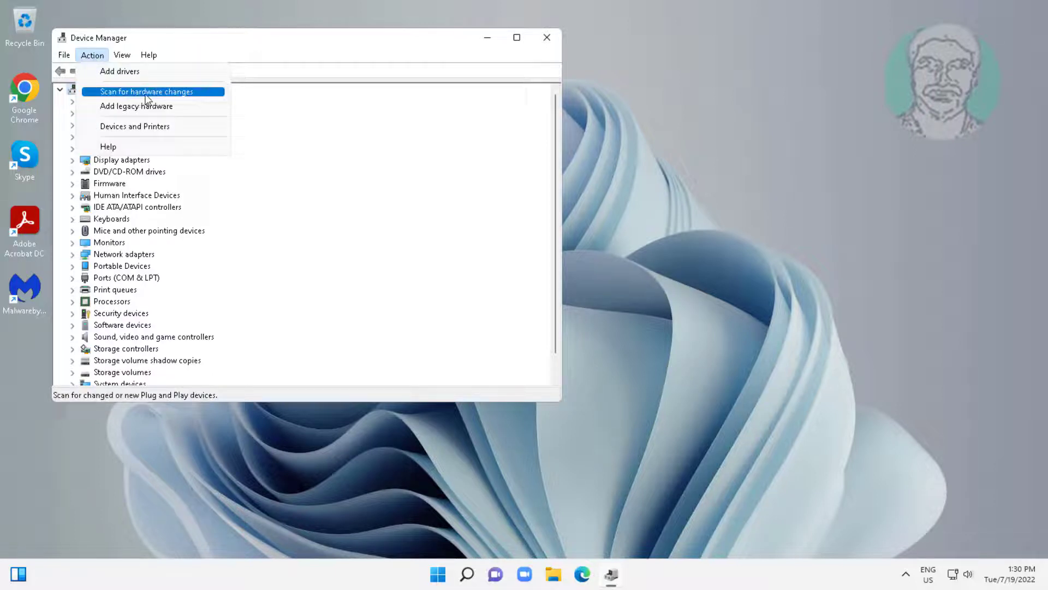
click(153, 92)
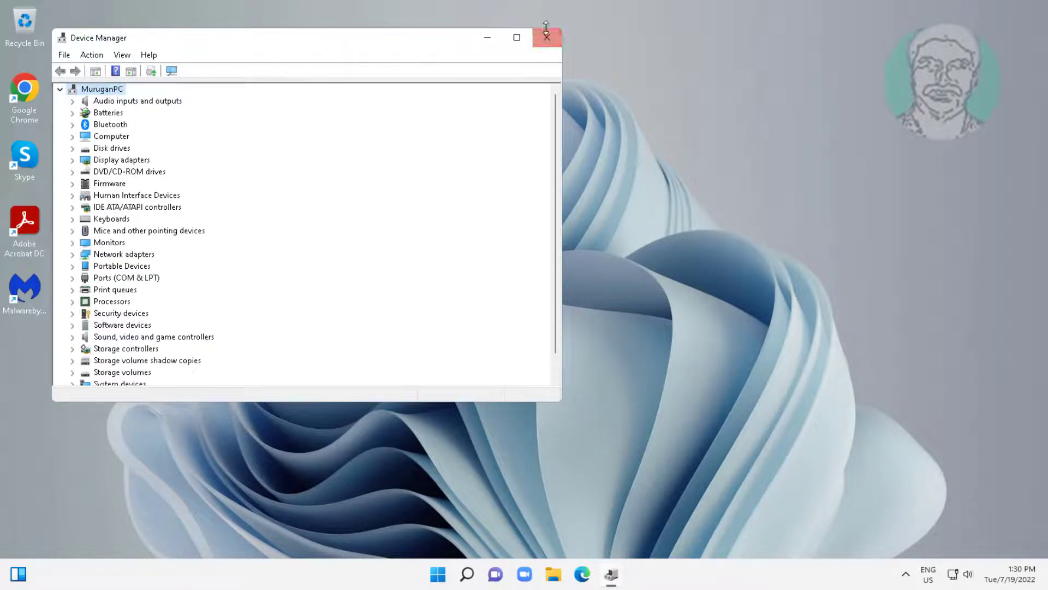
Step: Close Device Manager, relaunch it from the Start context menu, and open Action
click(547, 37)
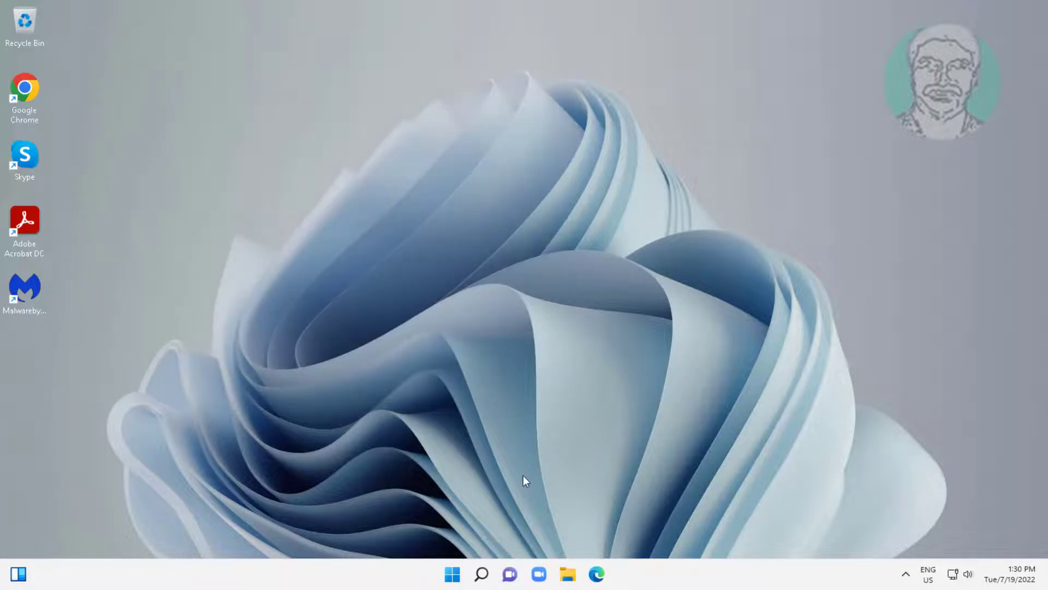
right_click(448, 572)
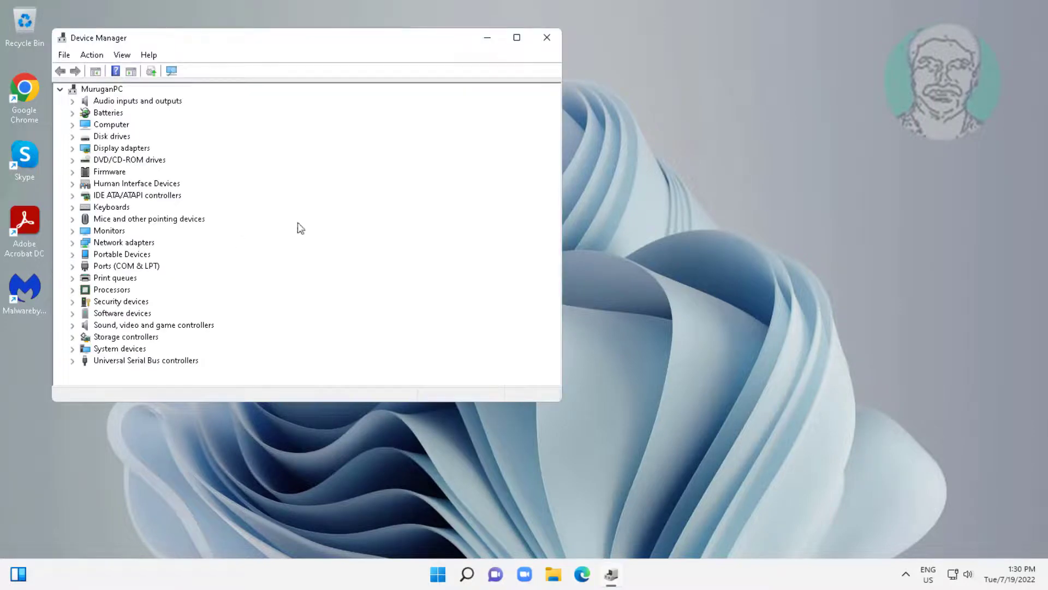
mouse_move(98, 100)
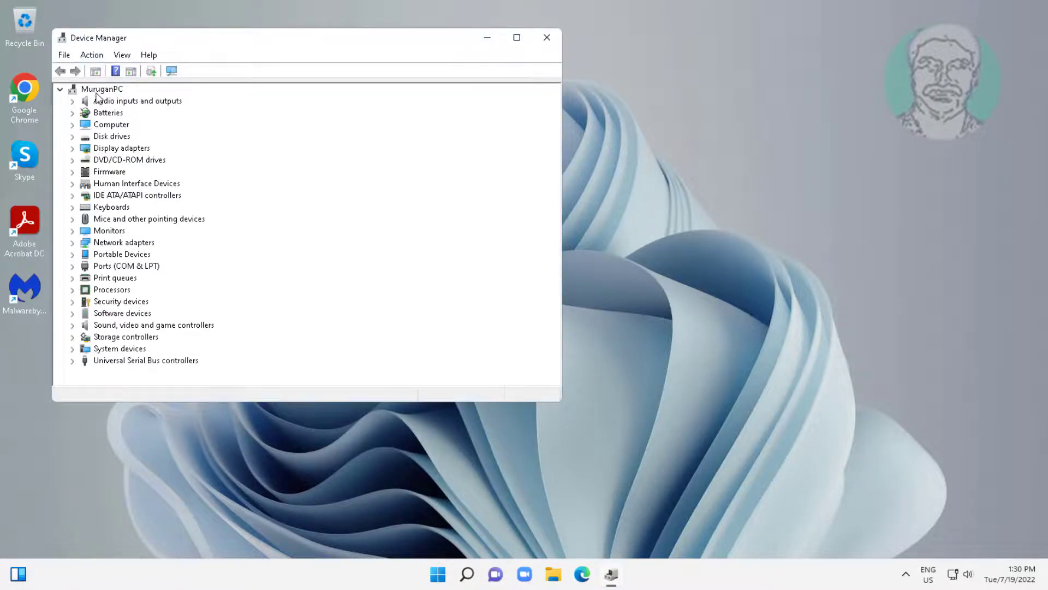
click(91, 54)
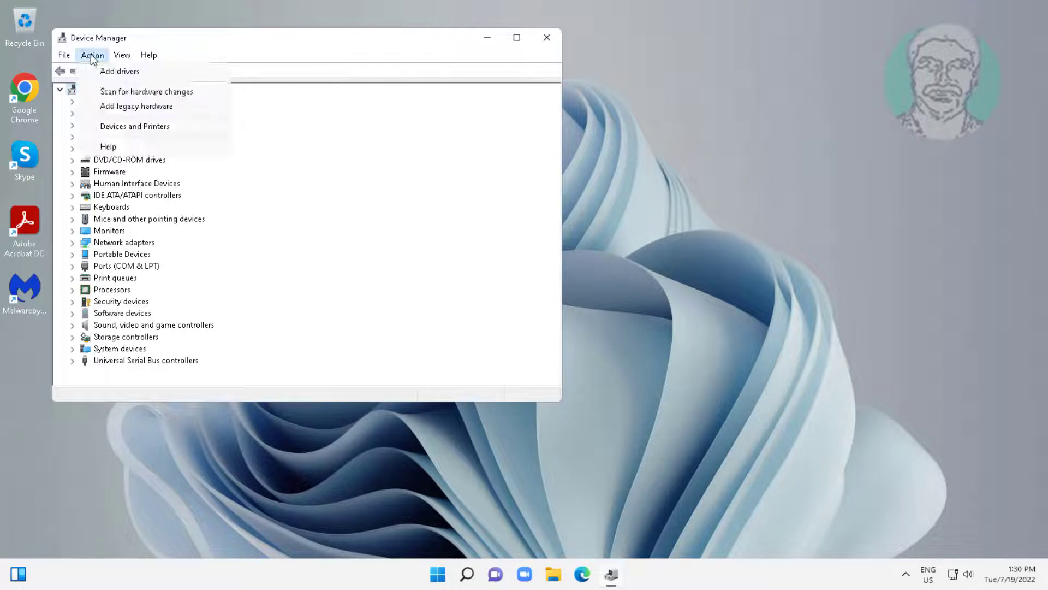
mouse_move(158, 112)
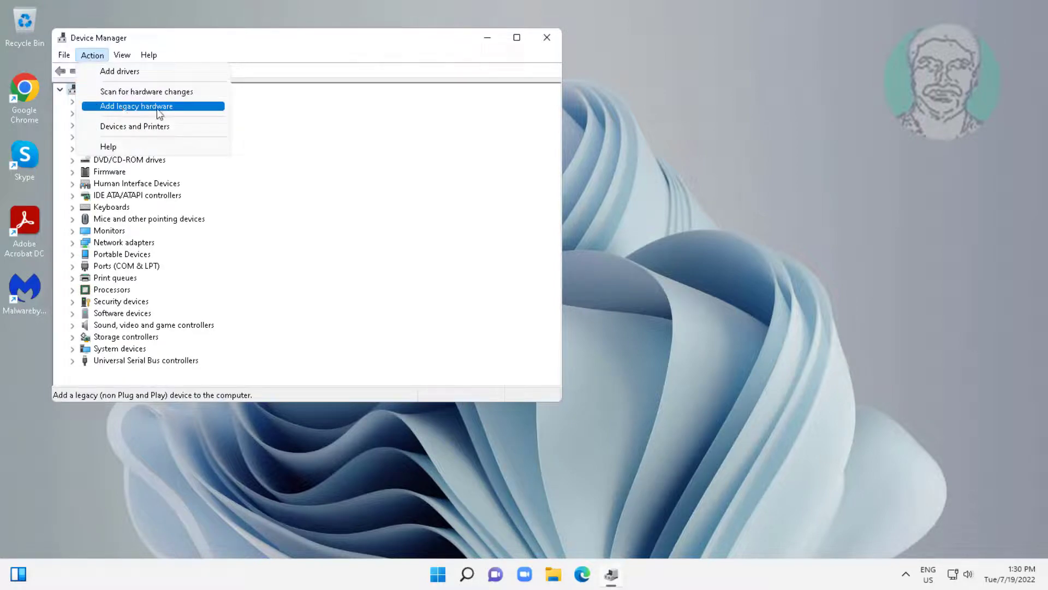
Step: Run Add legacy hardware with manual selection and Network adapters as the hardware type
click(136, 106)
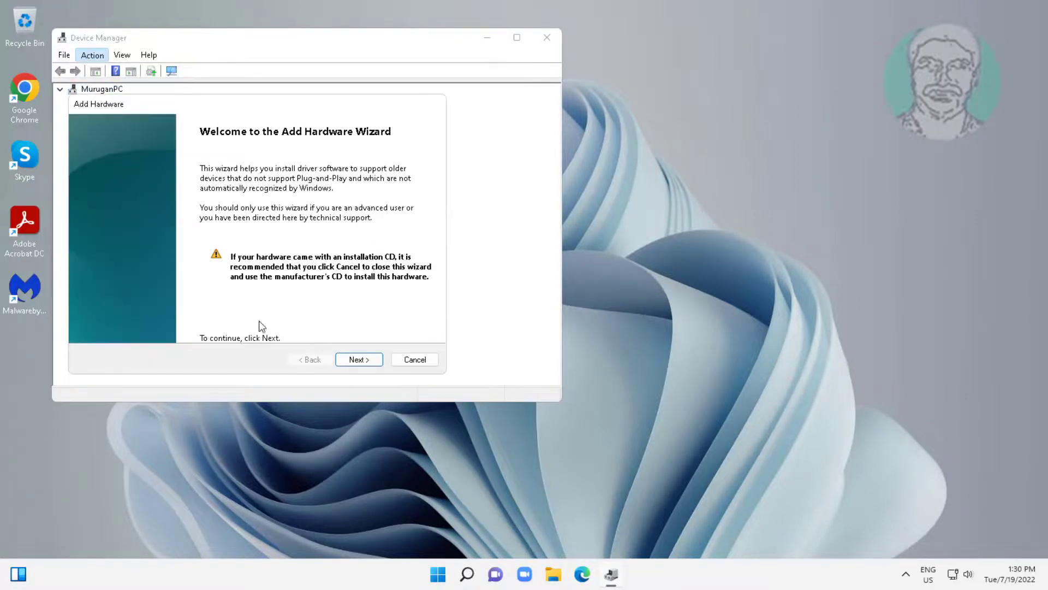
click(359, 359)
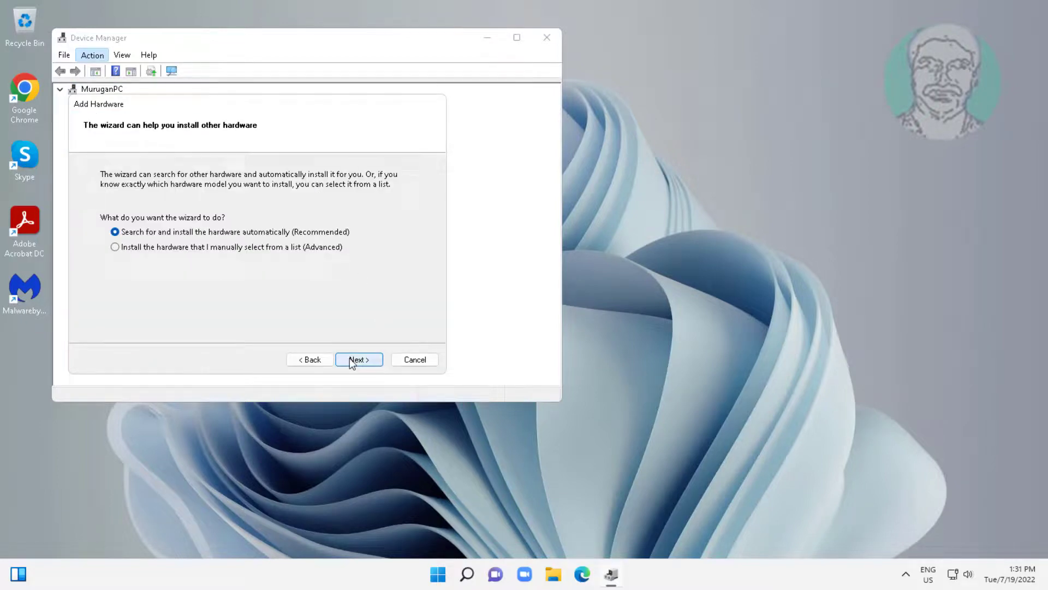
mouse_move(313, 273)
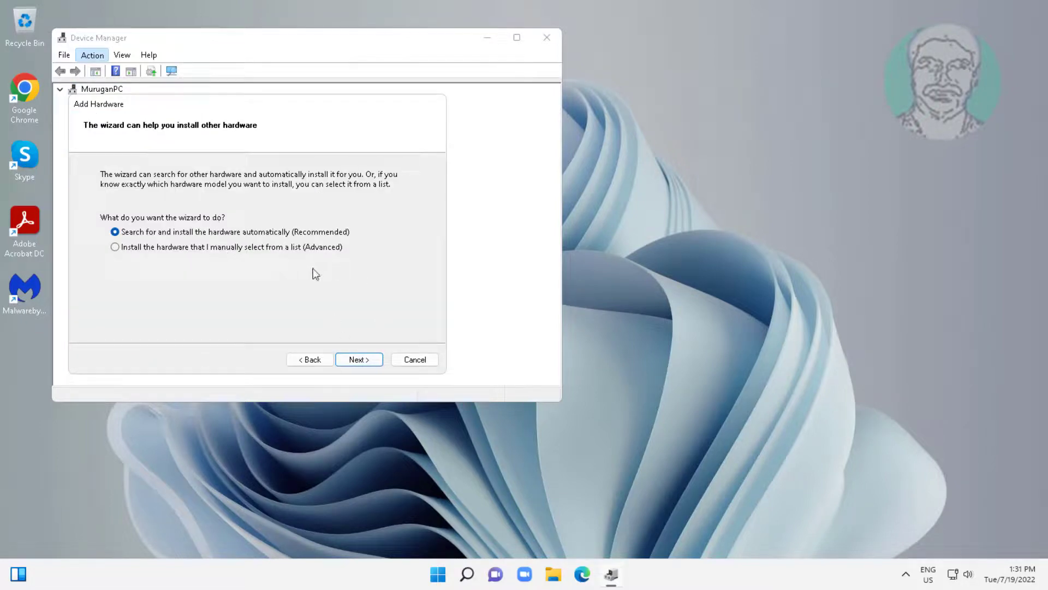
click(115, 247)
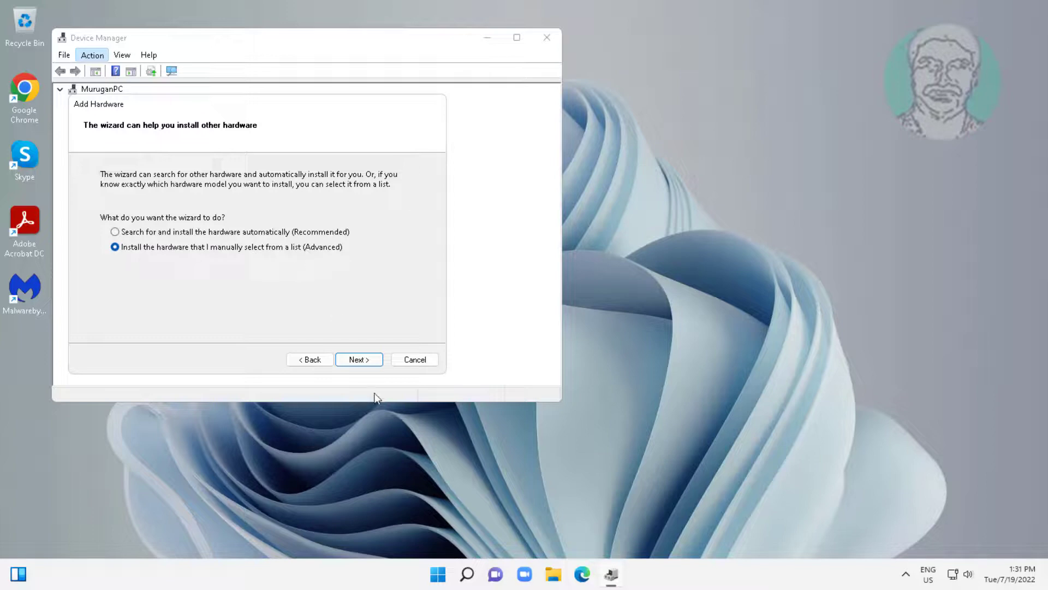
click(359, 359)
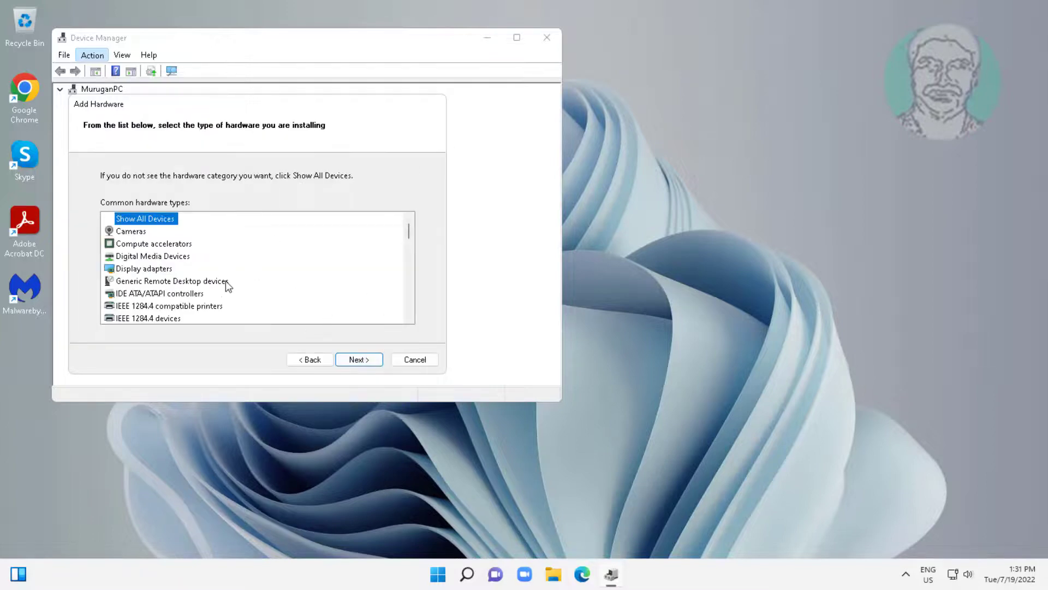
click(167, 269)
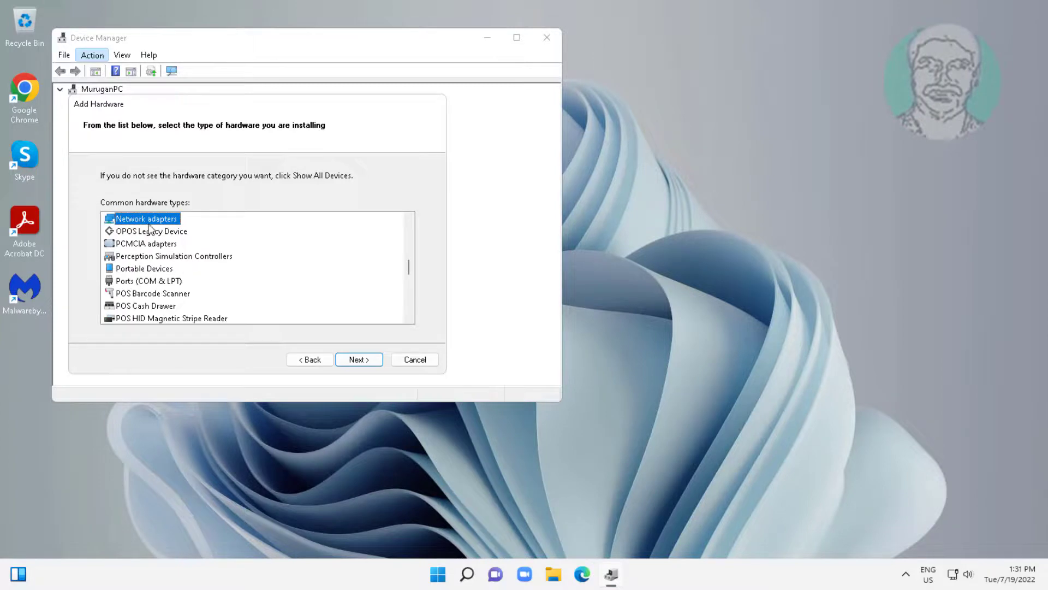
click(359, 359)
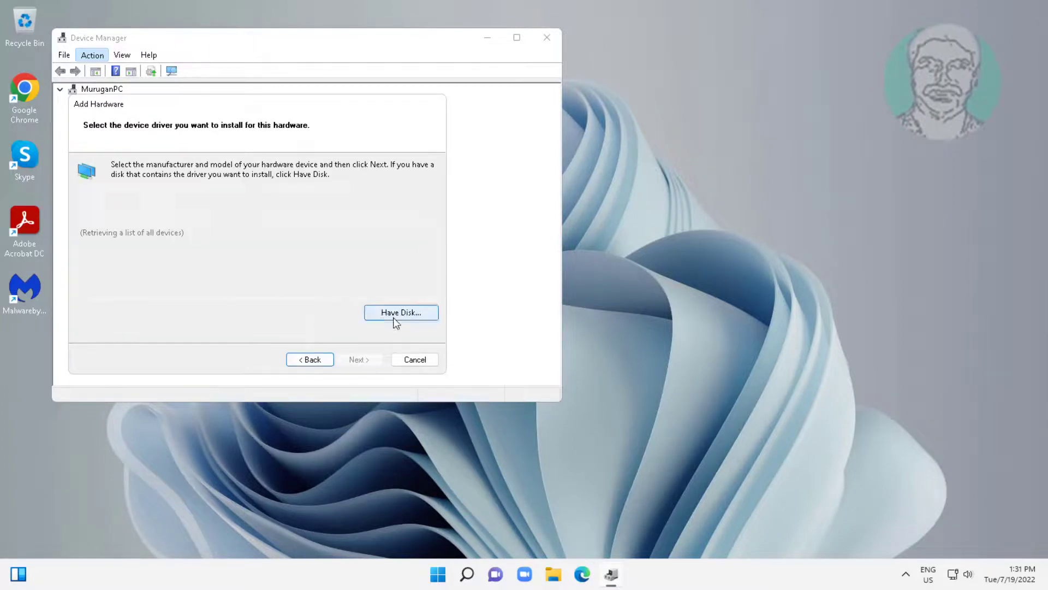
Step: Browse via Have Disk to Local Disk (C:), then cancel the dialog and wizard
click(401, 312)
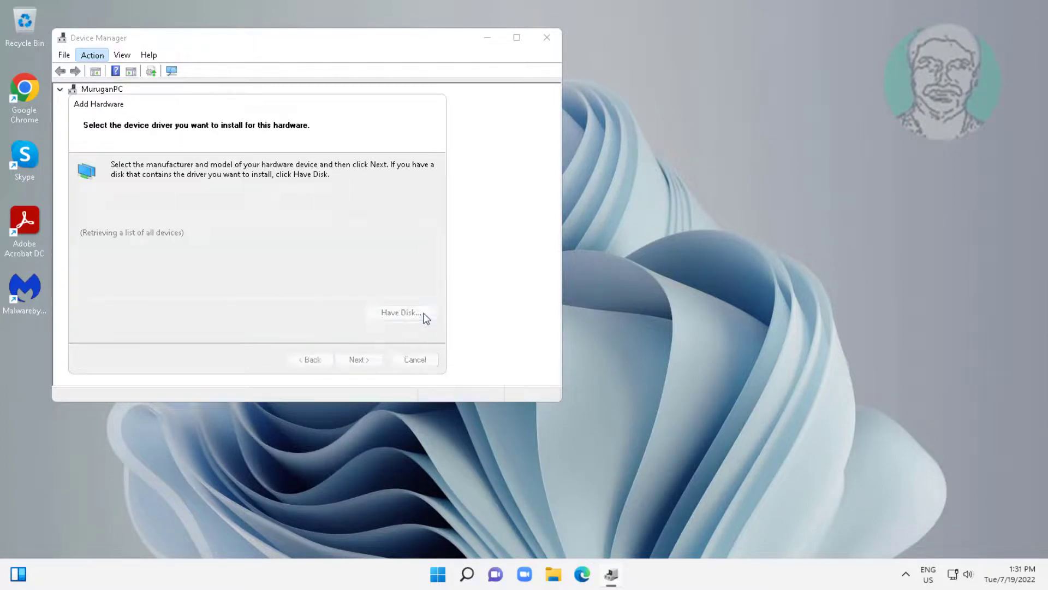
click(401, 312)
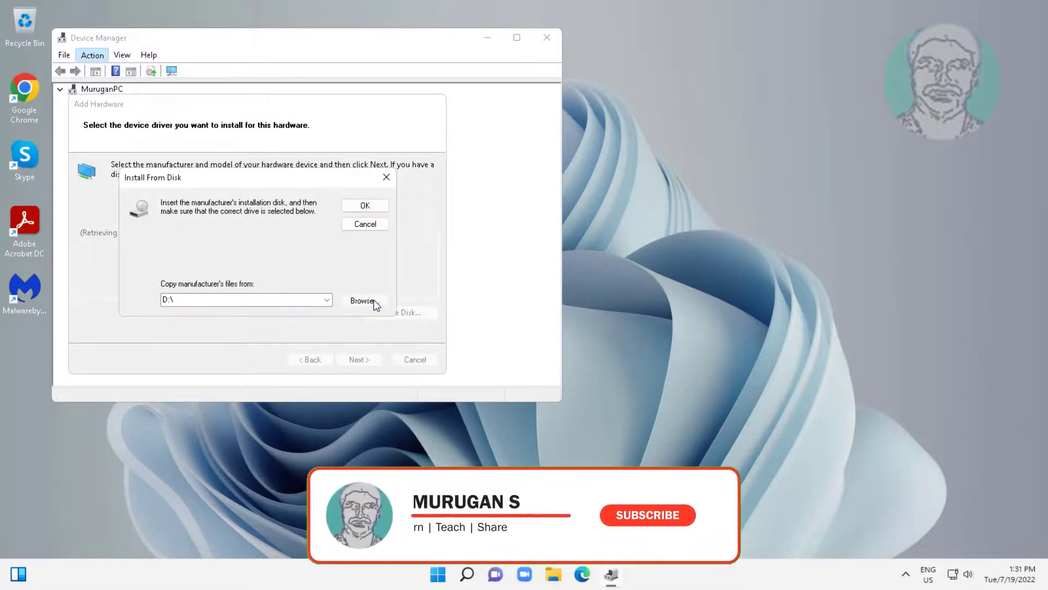
click(364, 300)
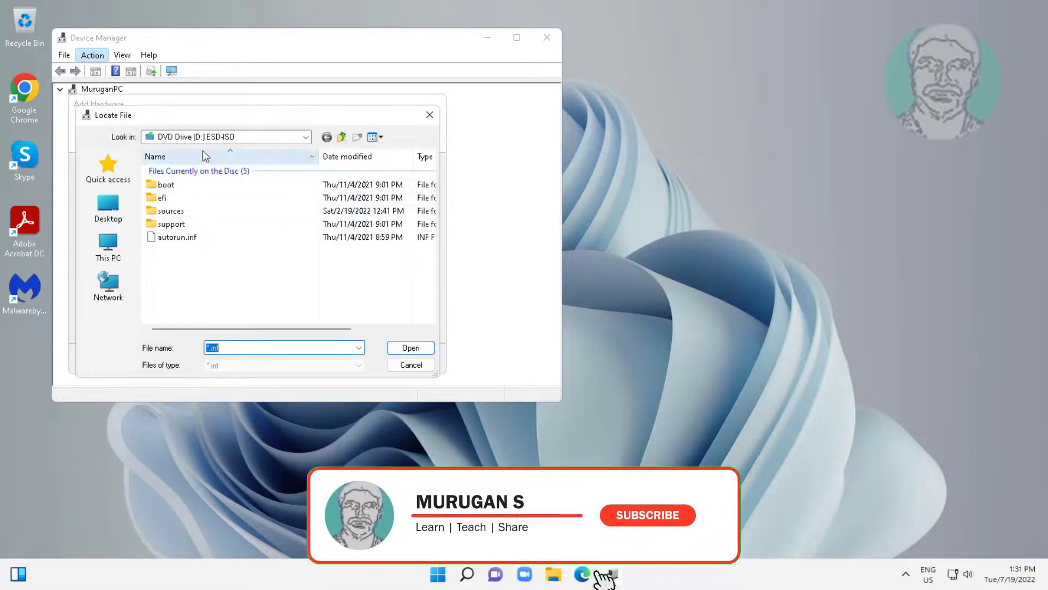
click(647, 515)
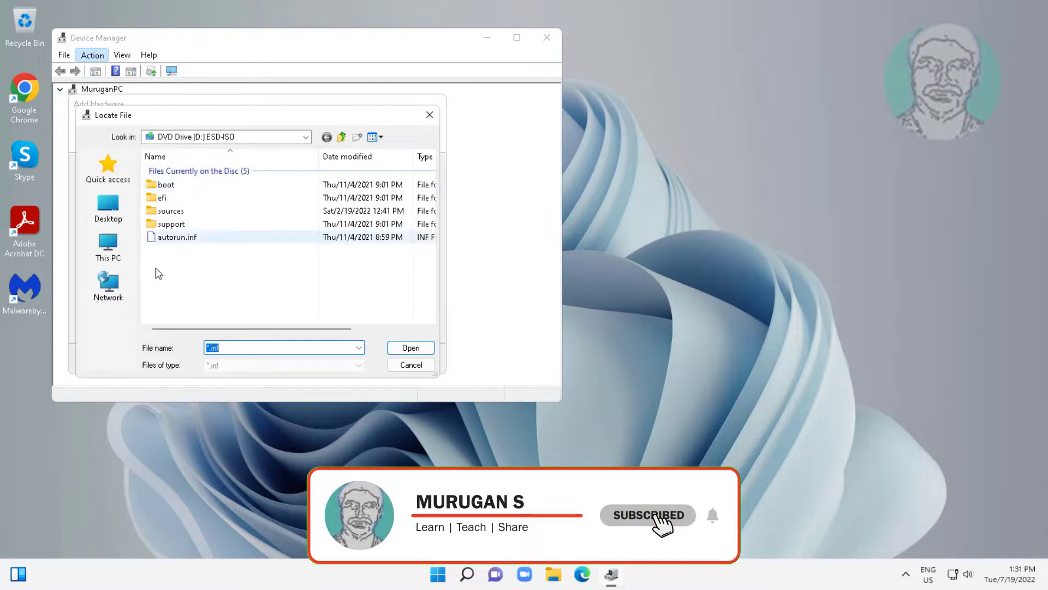
click(109, 249)
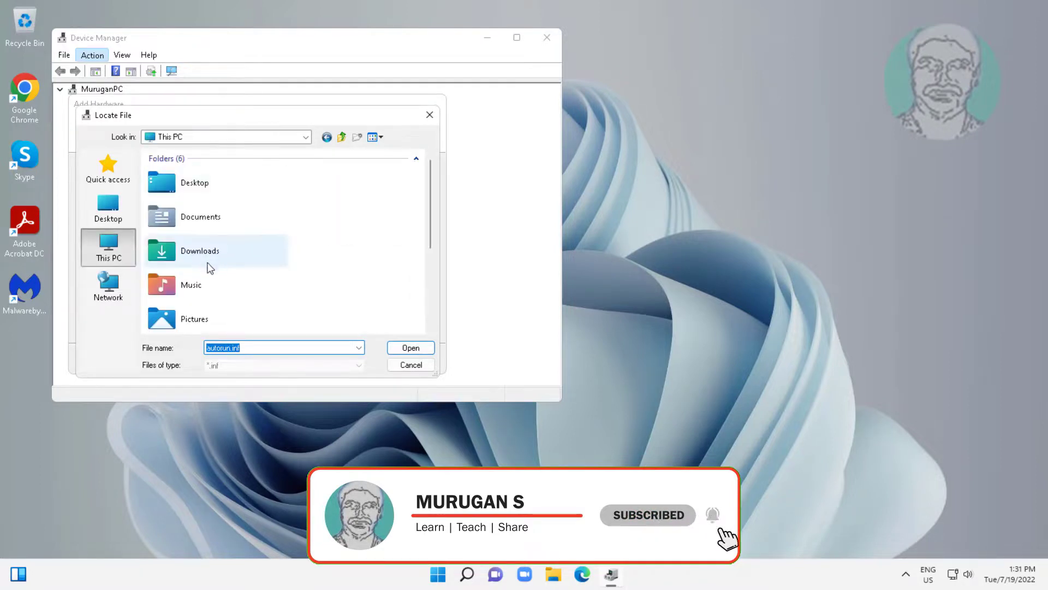
mouse_move(247, 313)
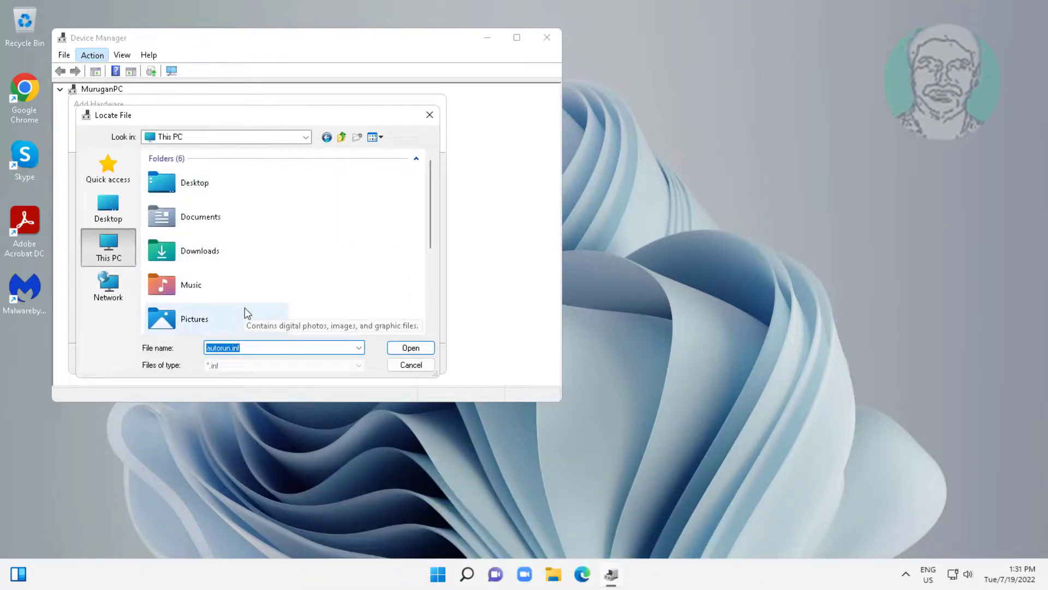
mouse_move(424, 196)
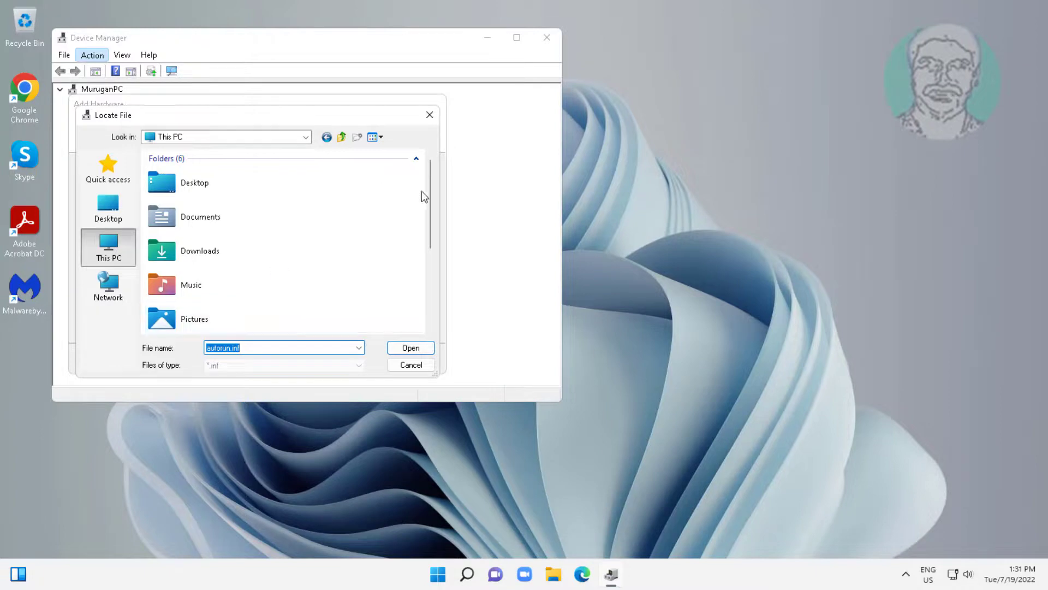
scroll(down, 3)
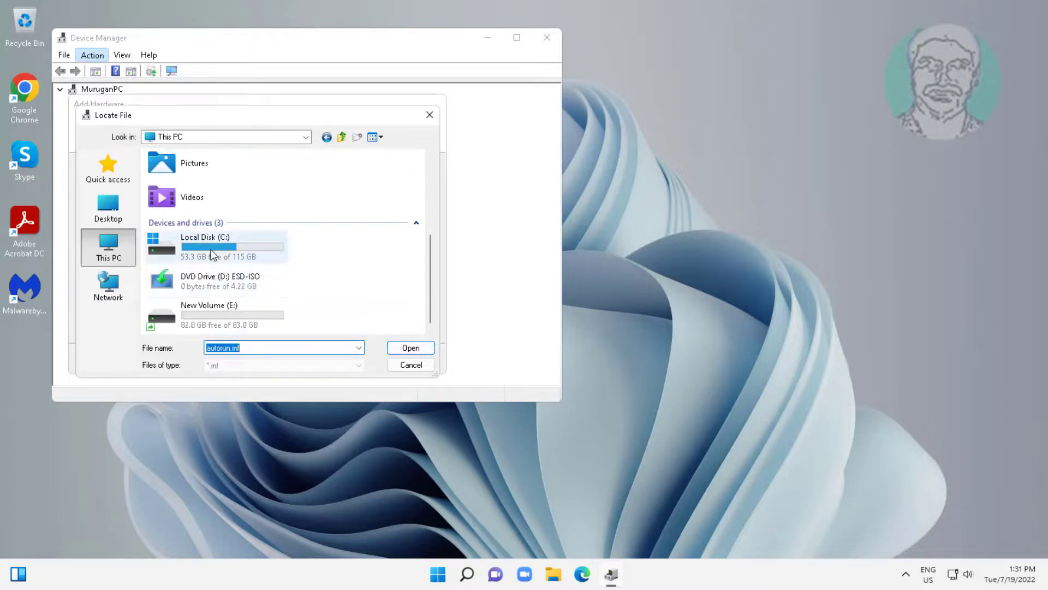
double_click(207, 246)
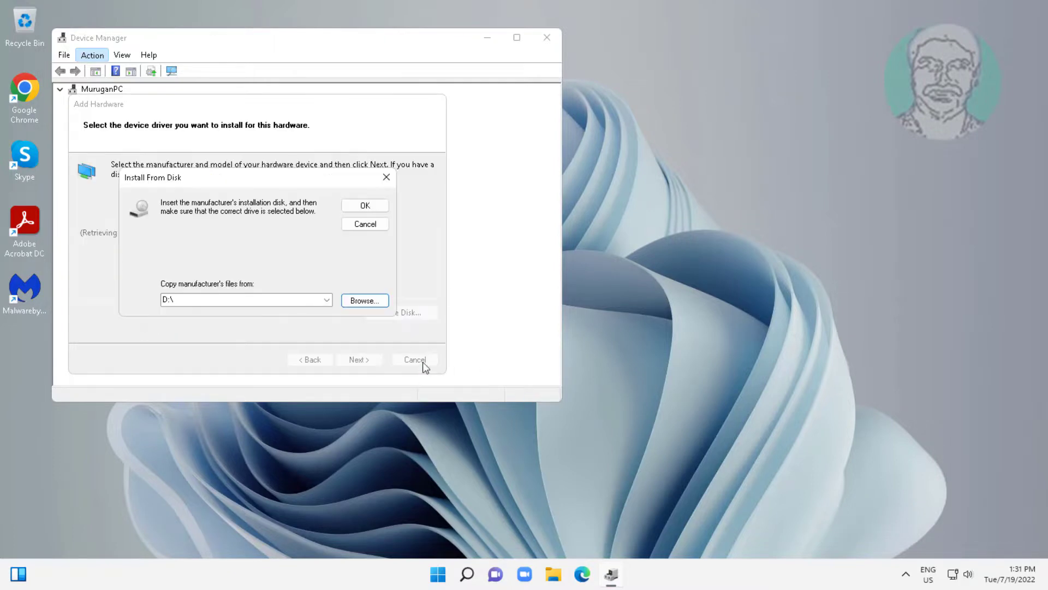
click(365, 224)
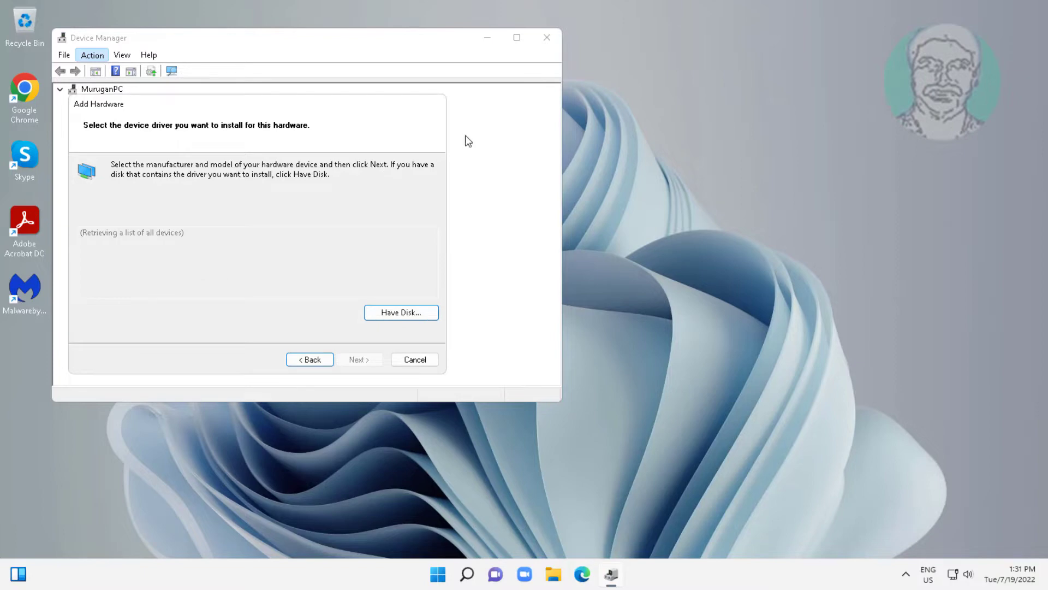
click(414, 360)
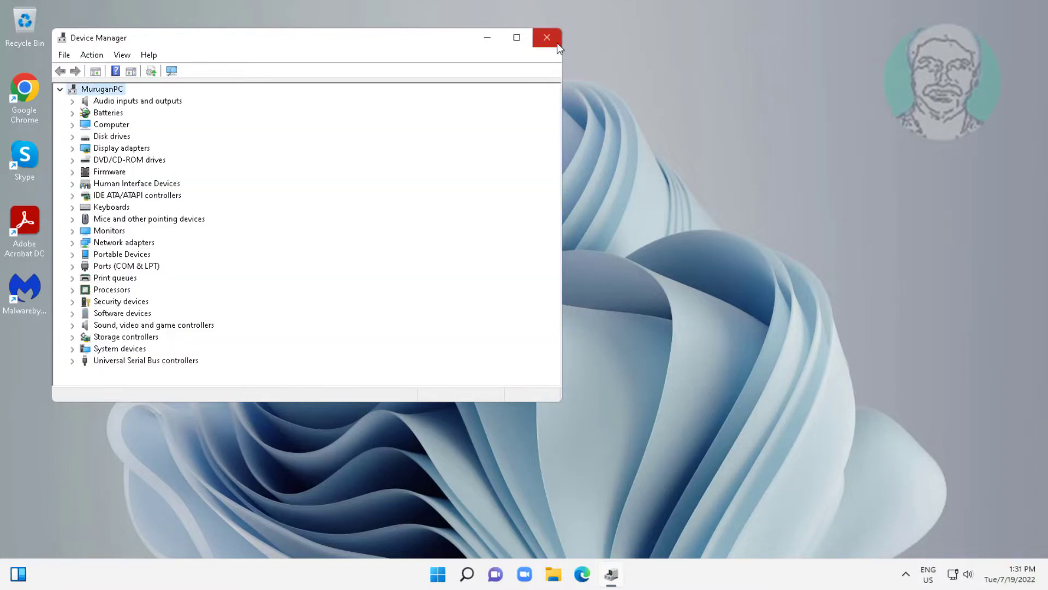